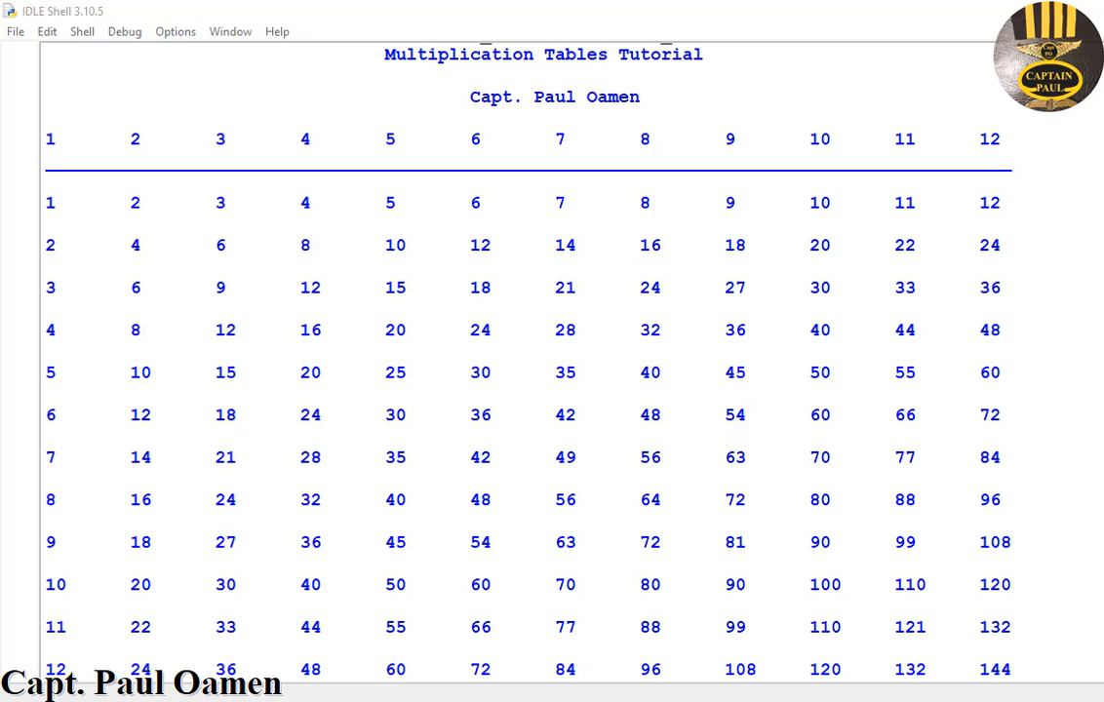
pyautogui.moveTo(465, 346)
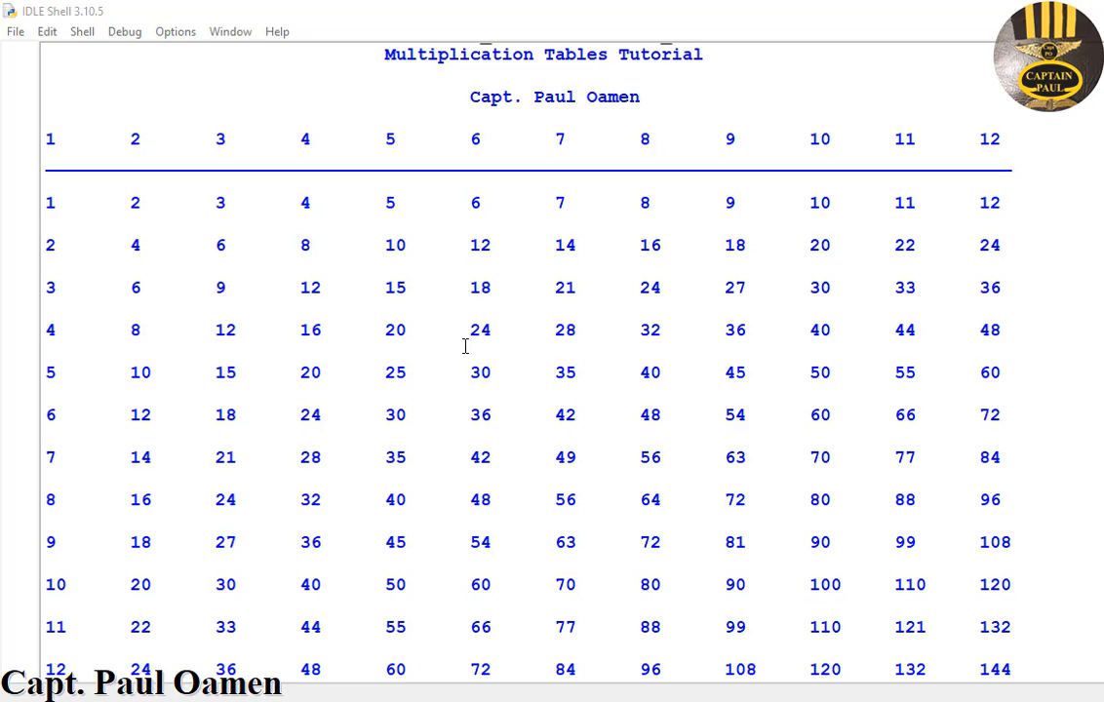
pyautogui.moveTo(1094, 407)
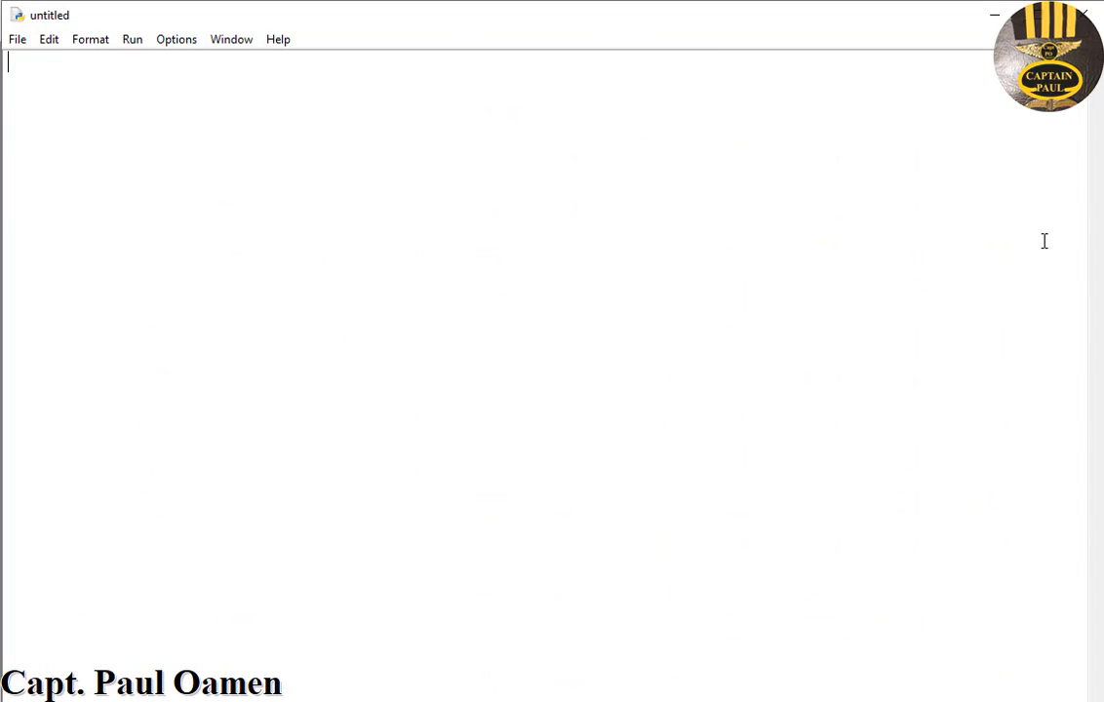
pyautogui.moveTo(312, 144)
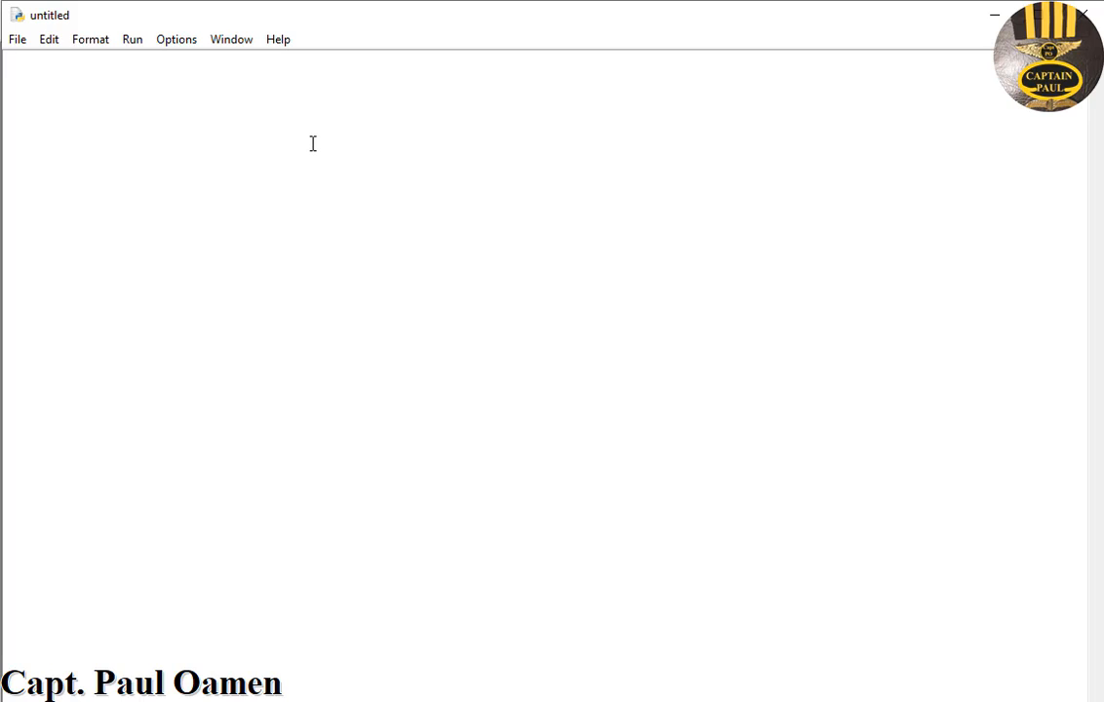
# Write print("\t\t\t\t\tMultiplication Tables\n") as the script's first line
pyautogui.write('print')
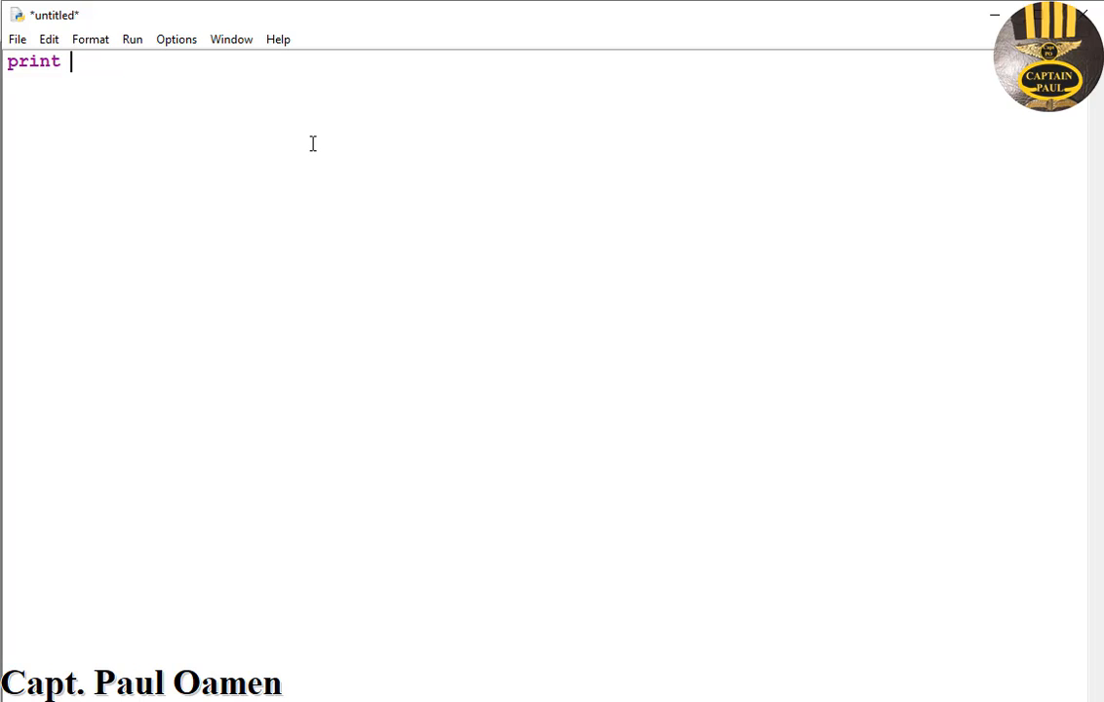
pyautogui.write('(')
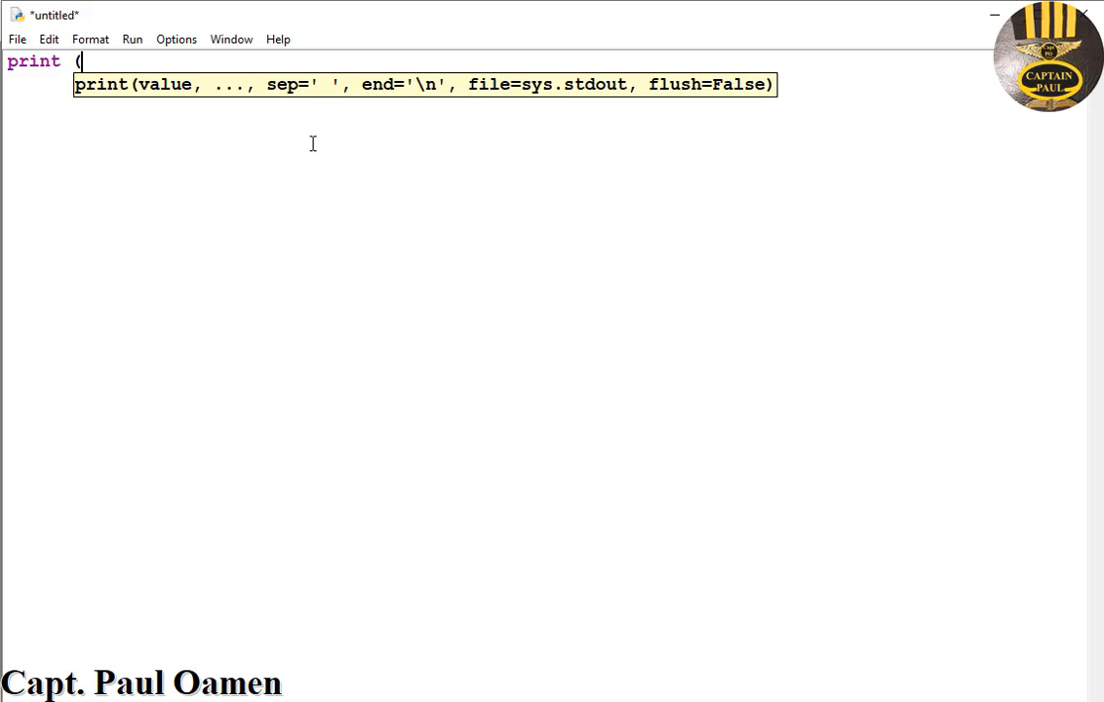
pyautogui.write('""')
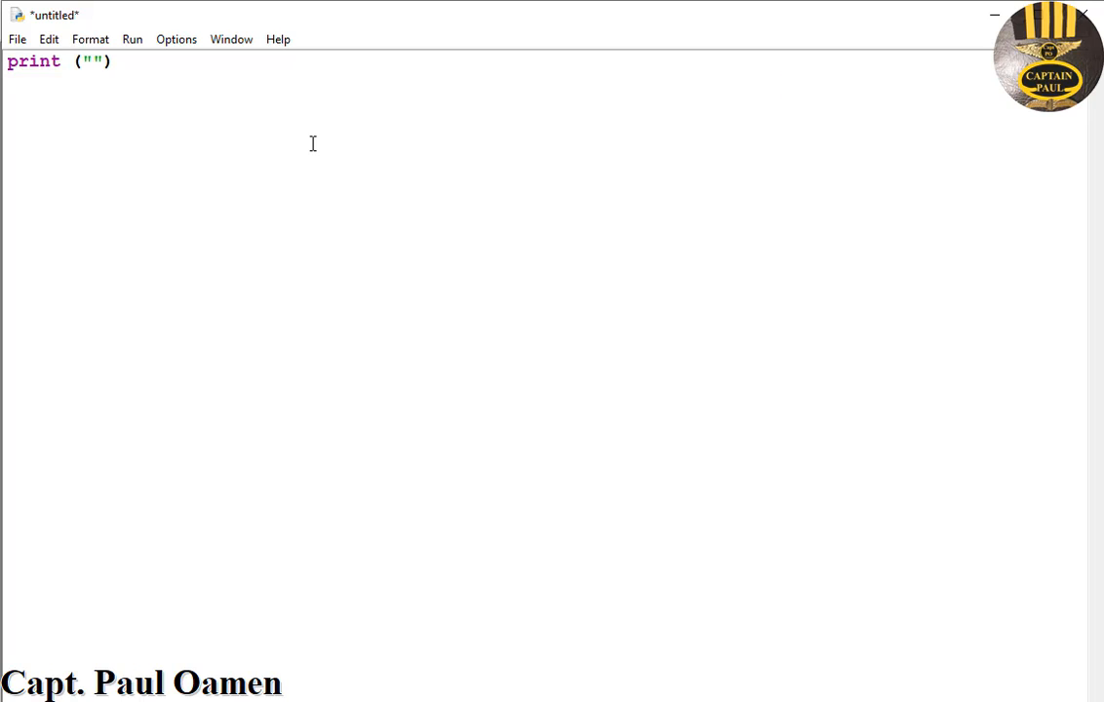
pyautogui.write('\\t')
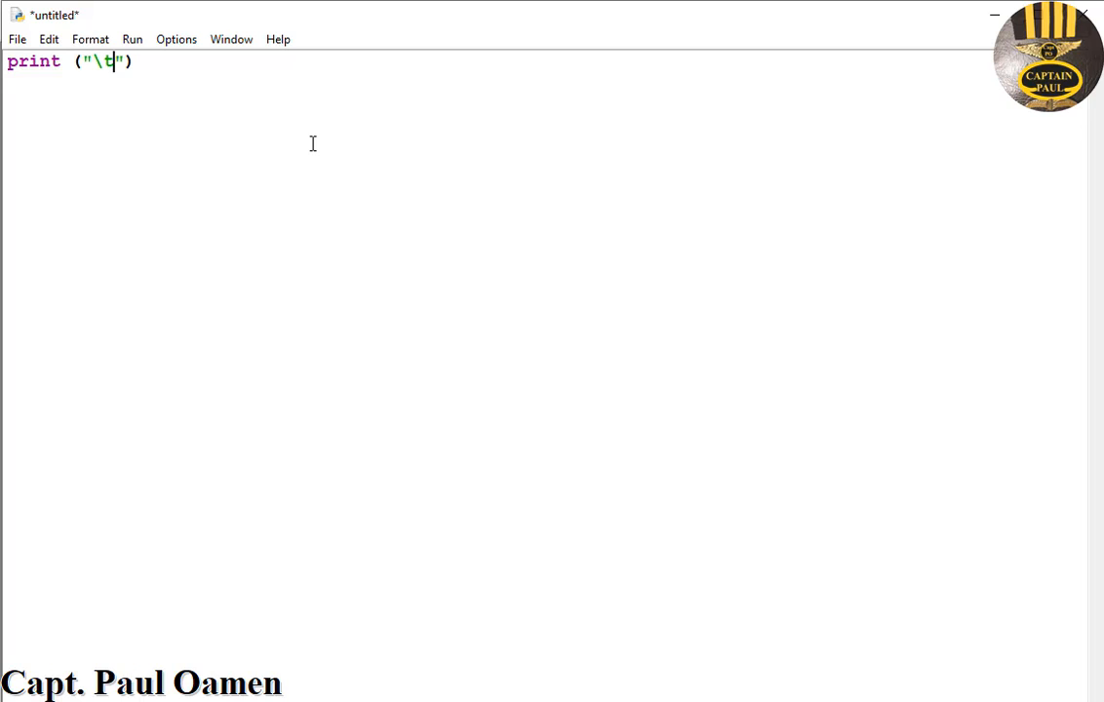
pyautogui.write('\\t\\t\\t')
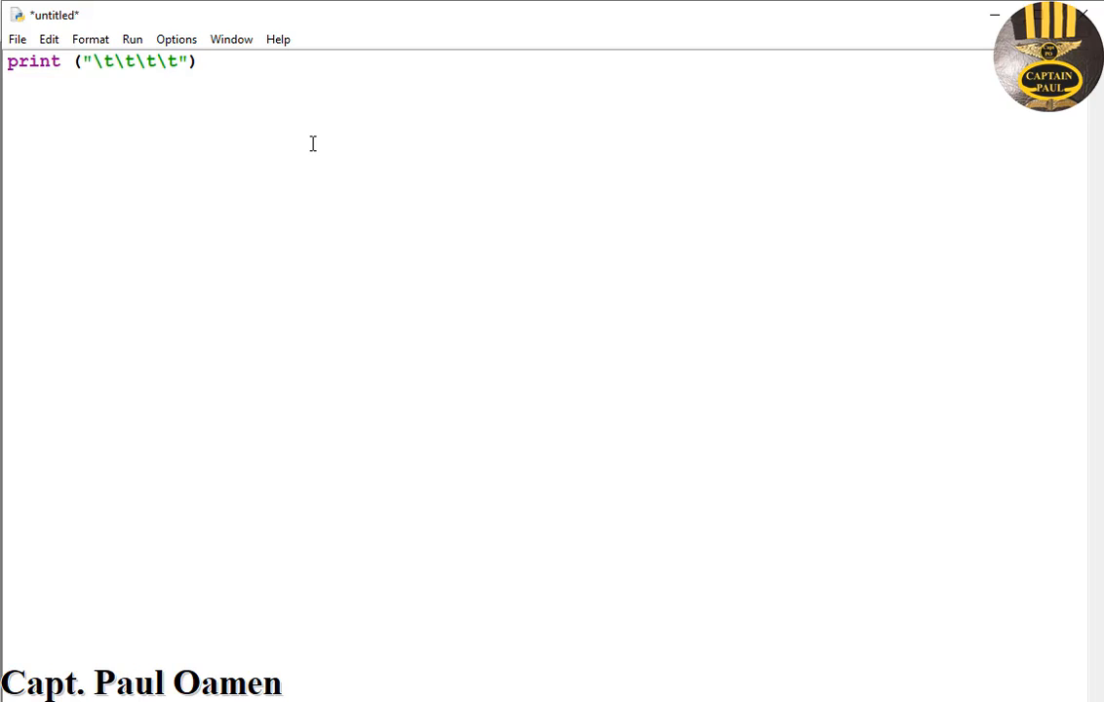
pyautogui.write('Mul')
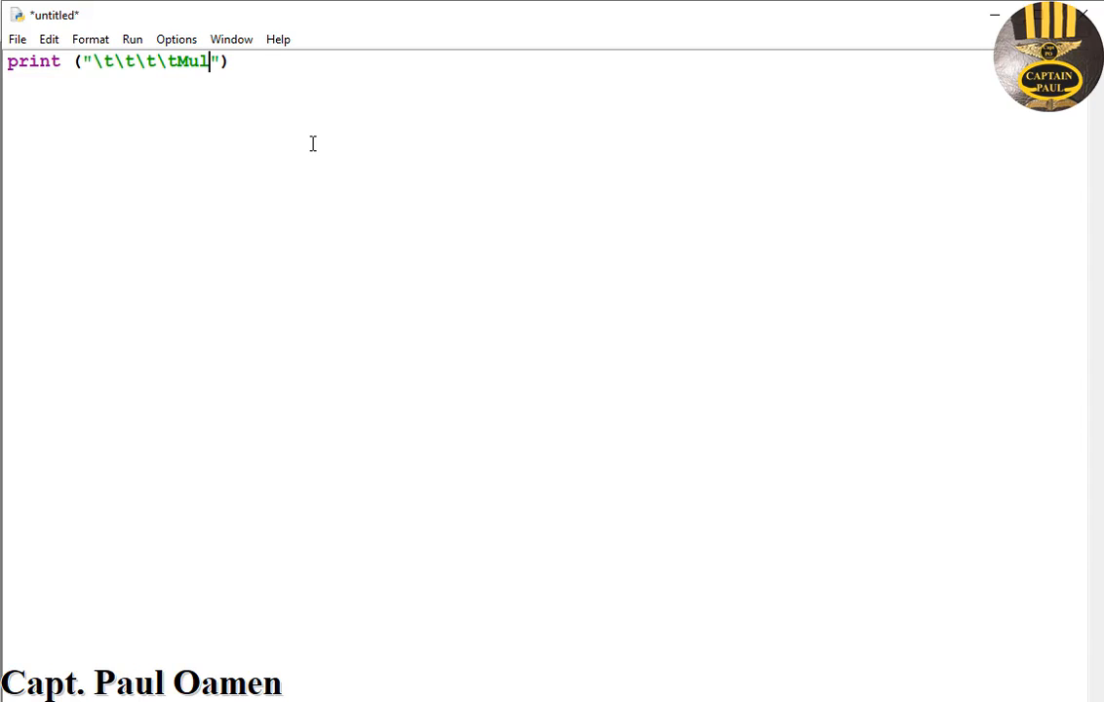
pyautogui.write('tiplication')
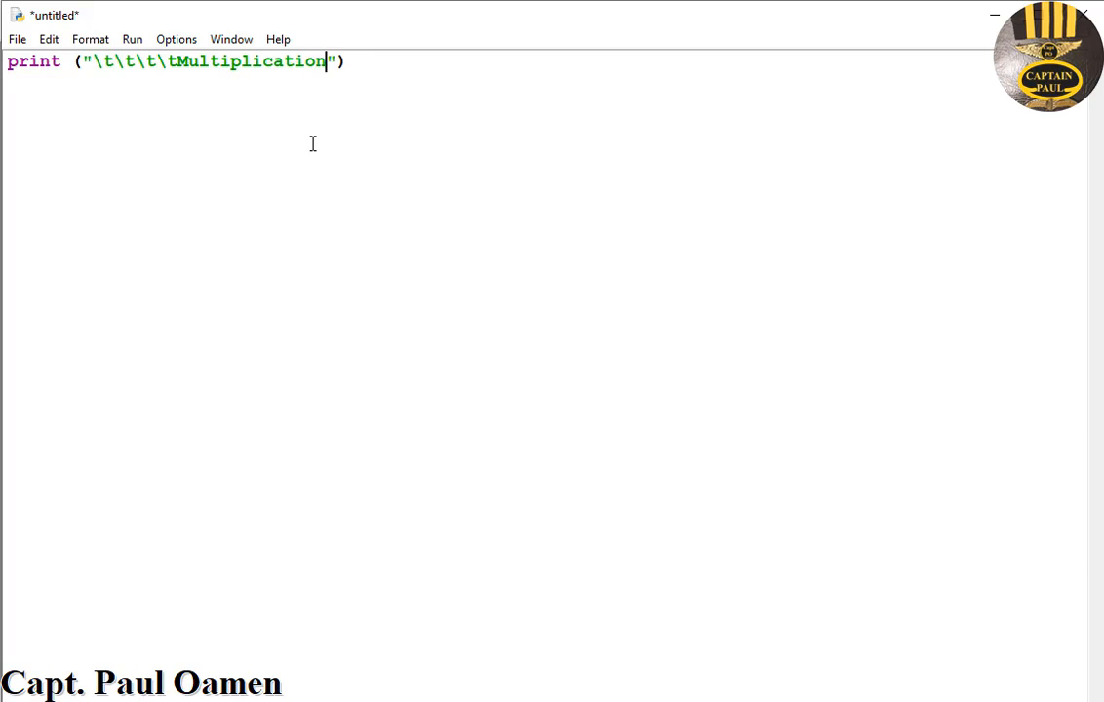
pyautogui.write('Tables')
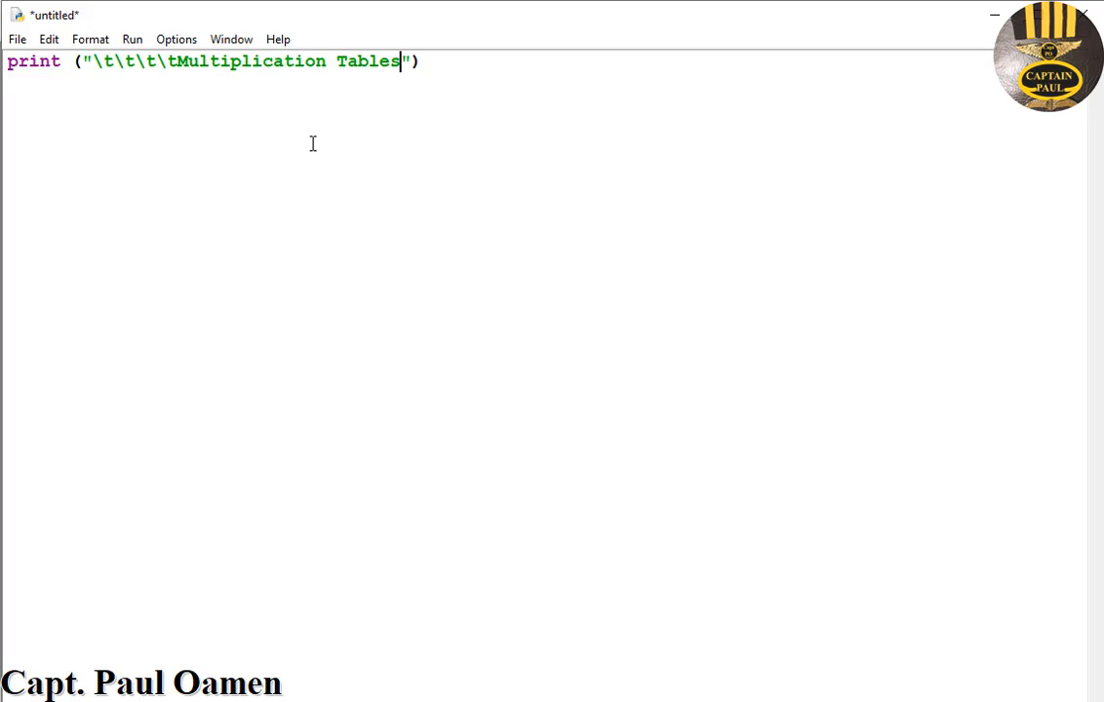
pyautogui.write('\\n')
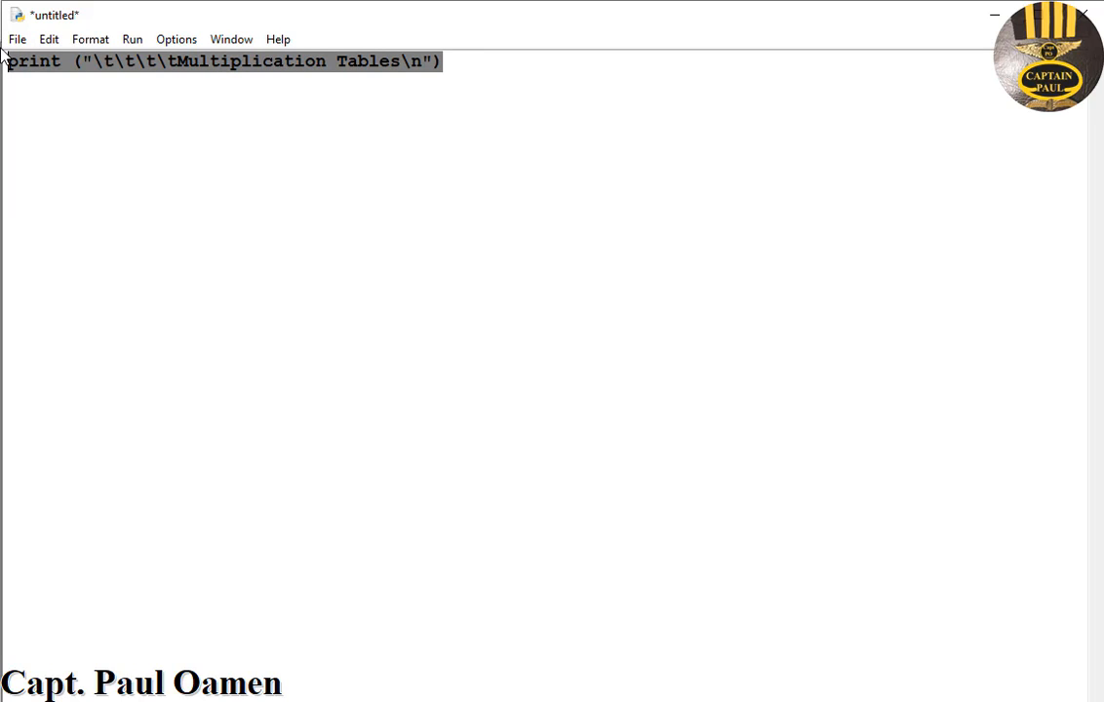
# Add a tab-indented print line crediting the author Paul Oamen, and start a for loop
pyautogui.click(465, 60)
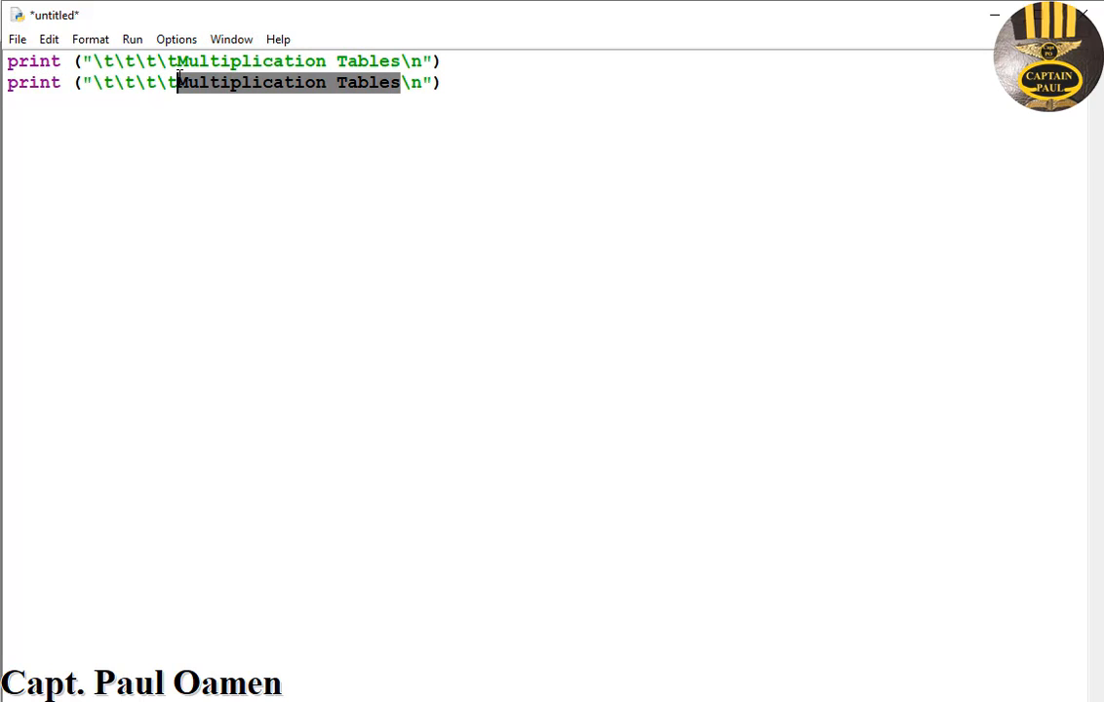
pyautogui.write('Pa')
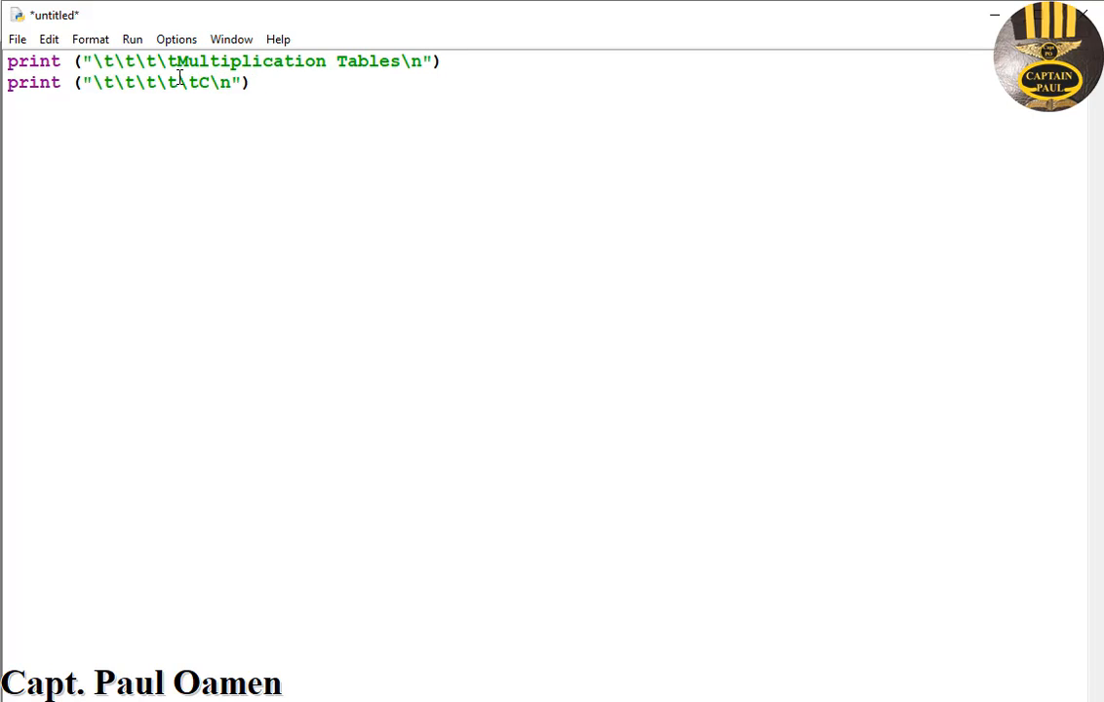
pyautogui.write('apt. P')
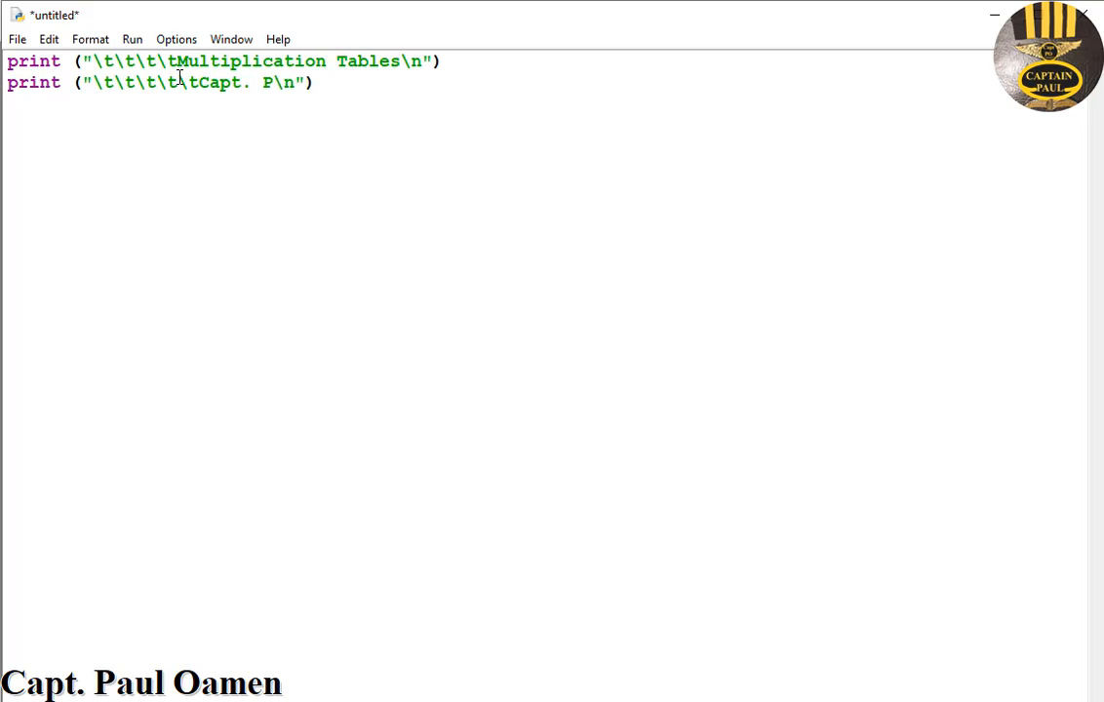
pyautogui.write('Paul Oa')
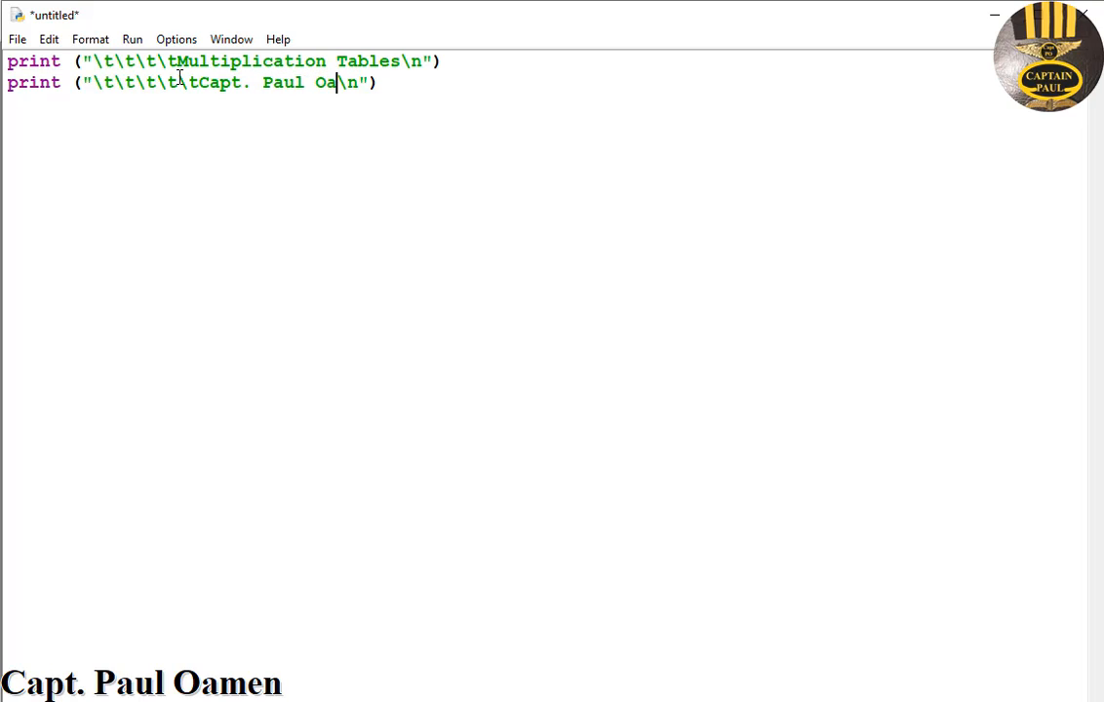
pyautogui.write('men')
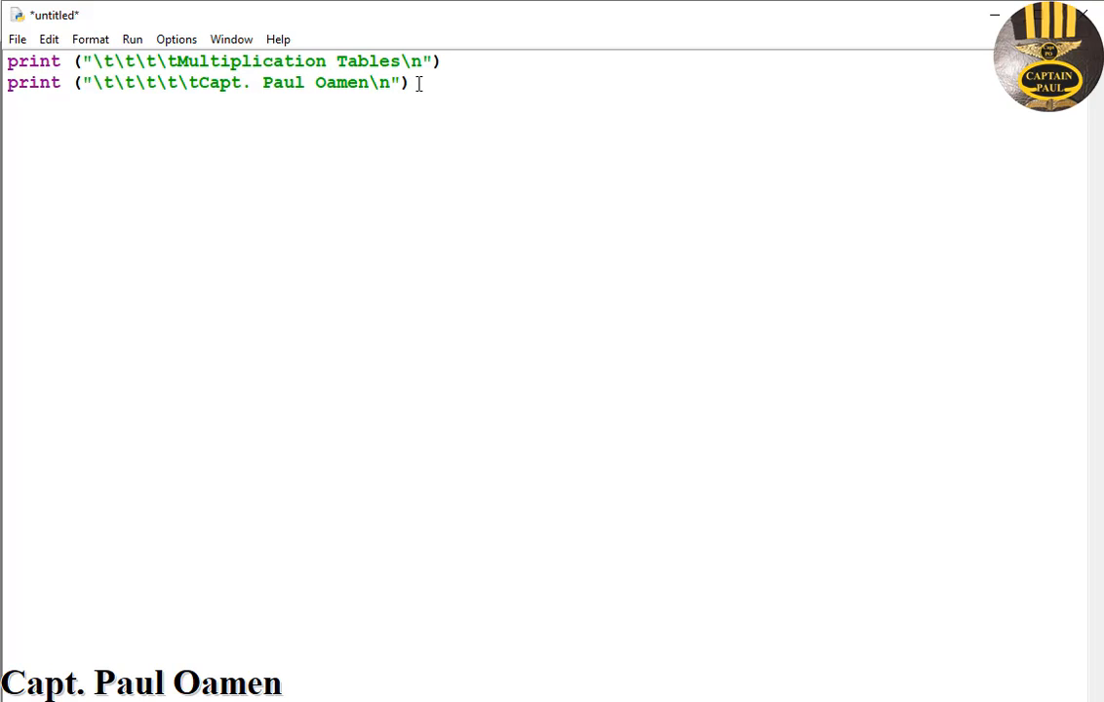
pyautogui.write('for i in r')
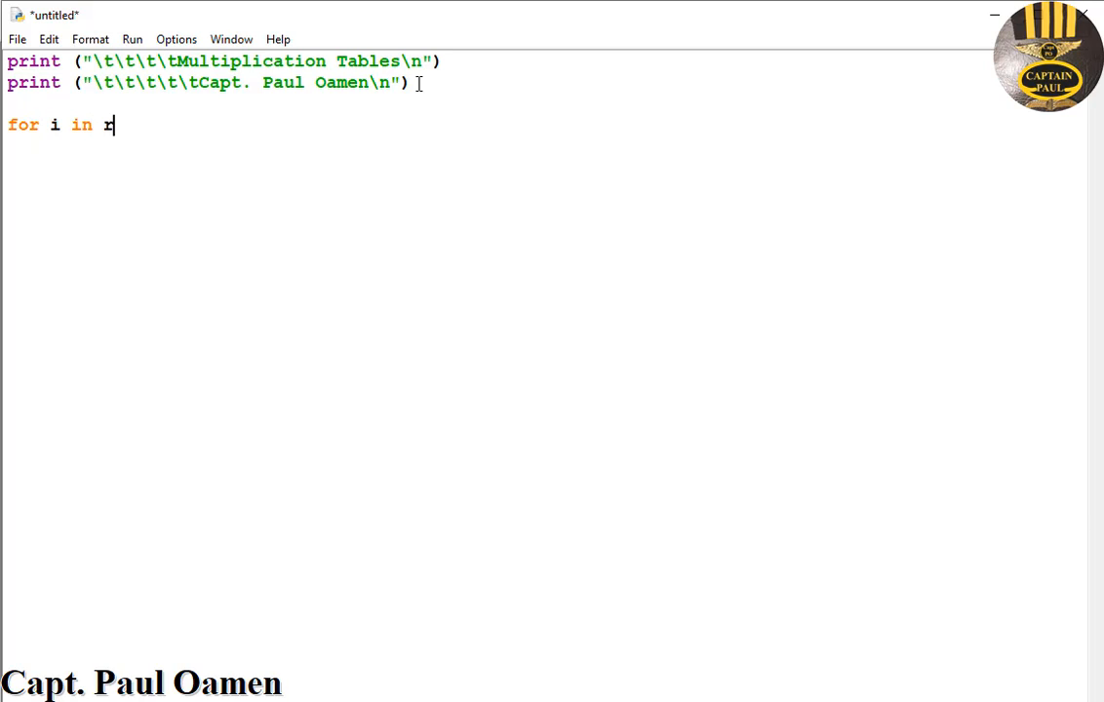
# Complete 'for i in range(1, 13):' with the body print(i, end="\t")
pyautogui.write('ange')
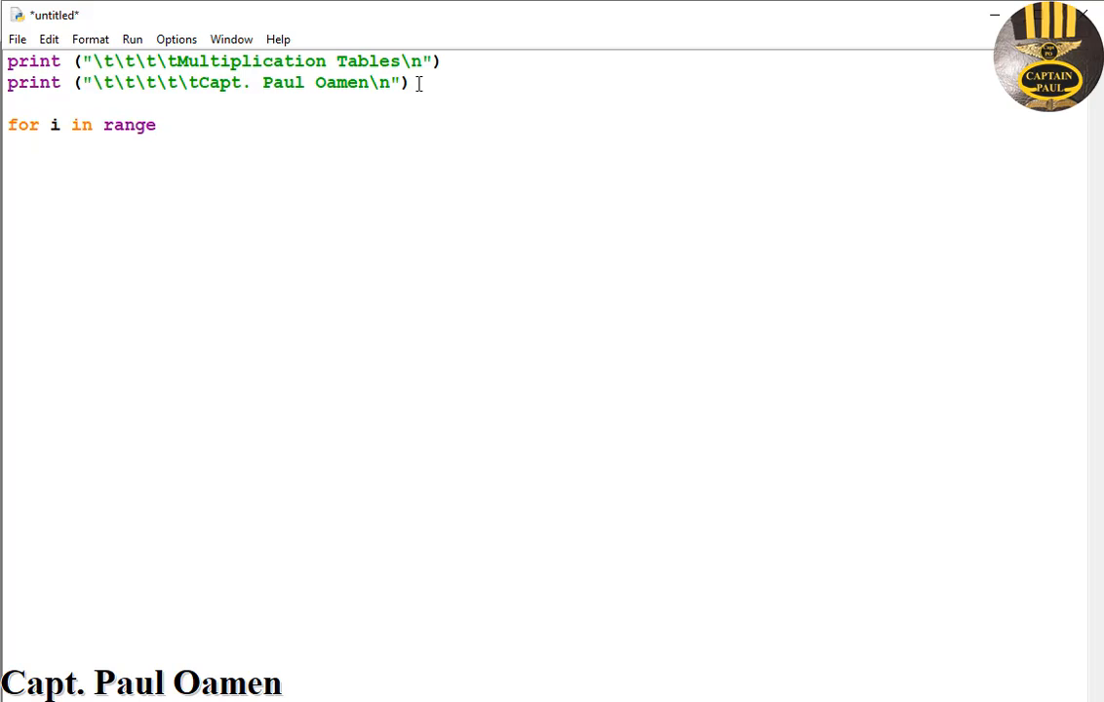
pyautogui.write('(1,')
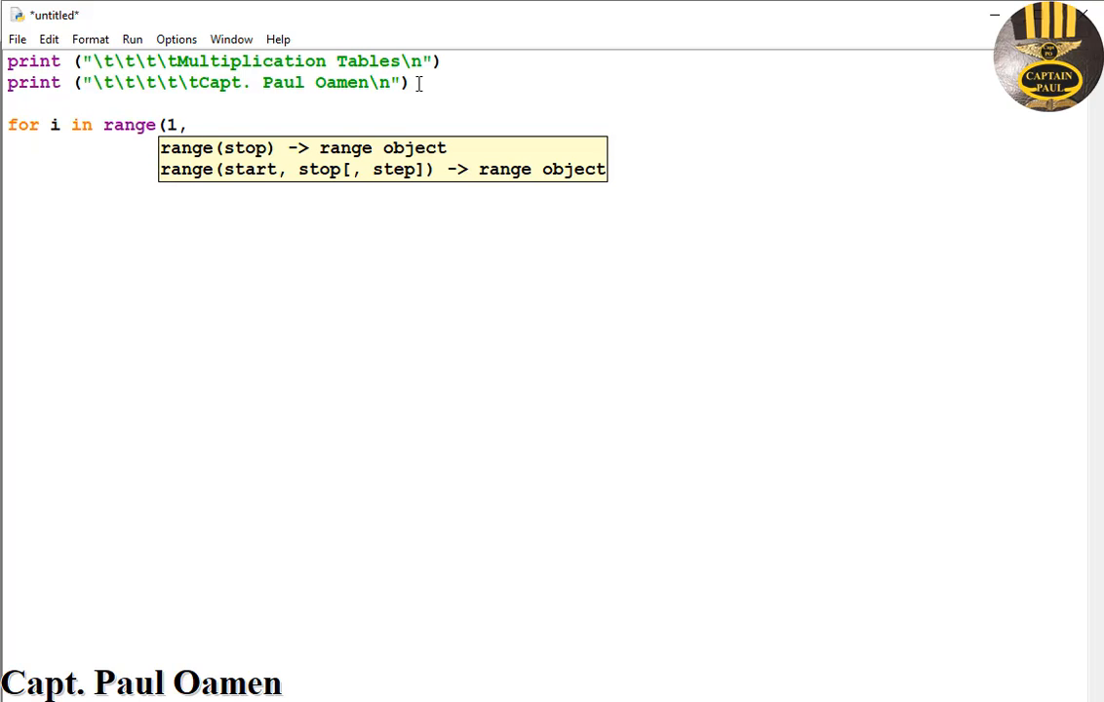
pyautogui.write('13)')
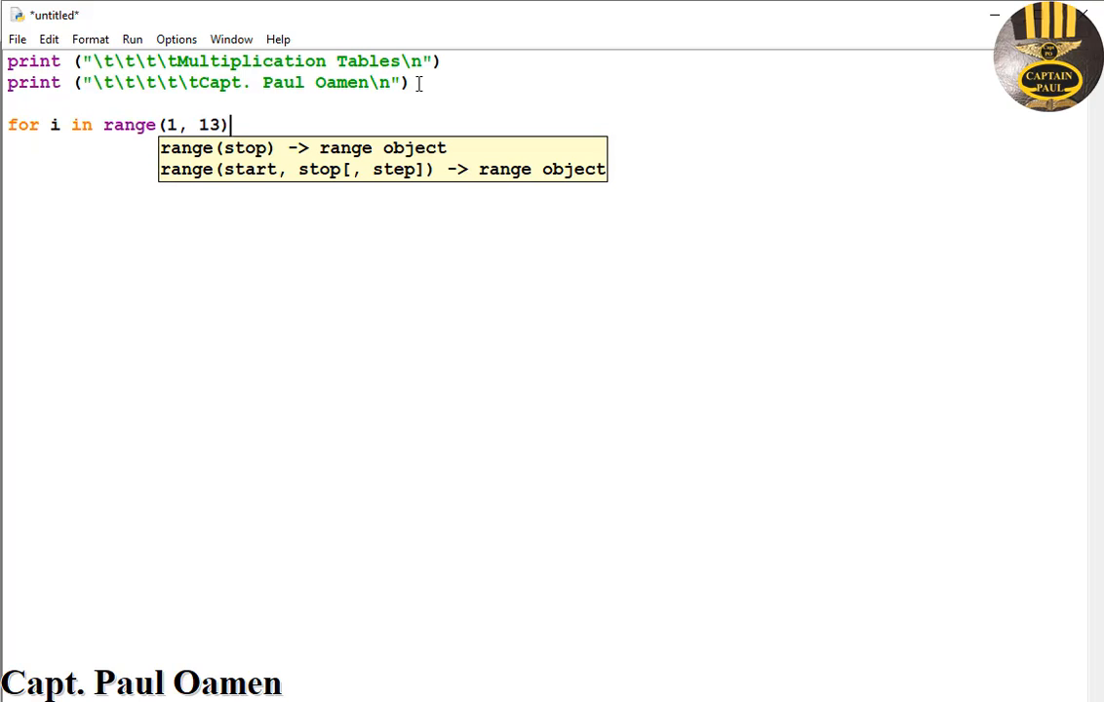
pyautogui.write(':')
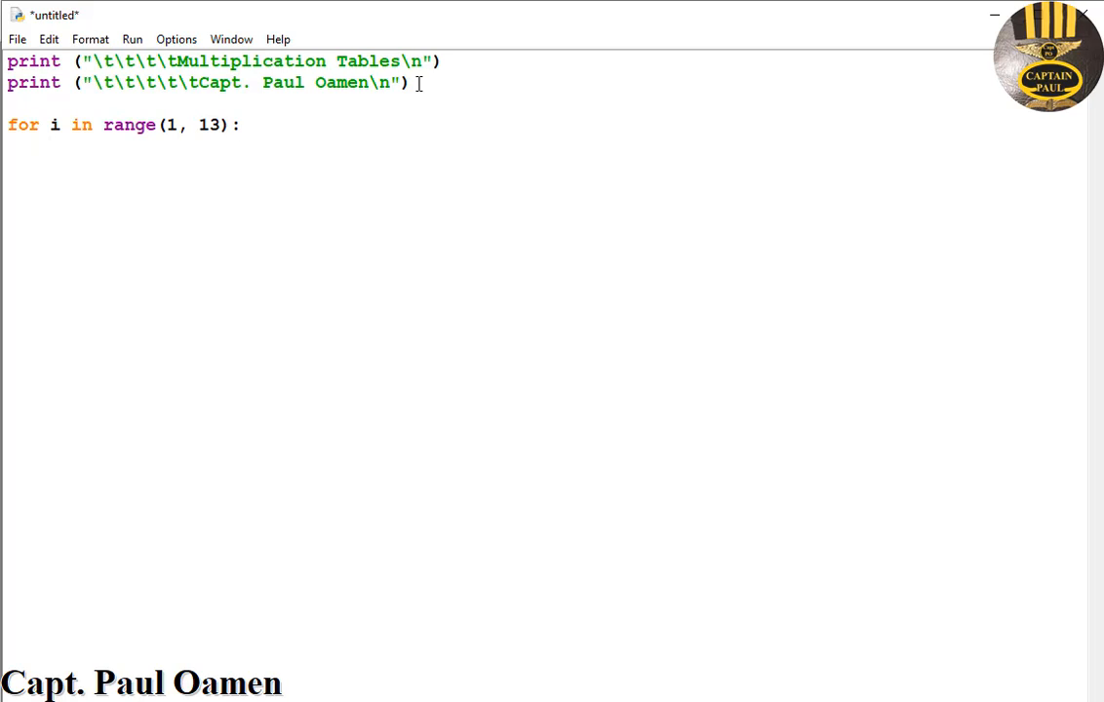
pyautogui.write('print')
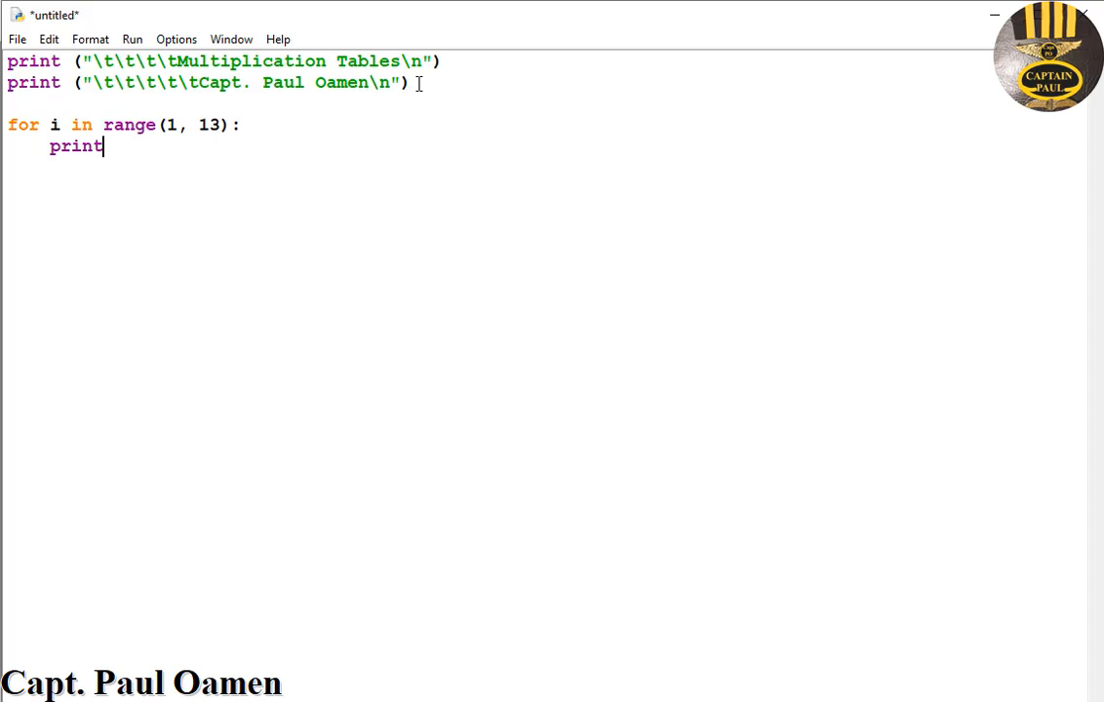
pyautogui.write('(')
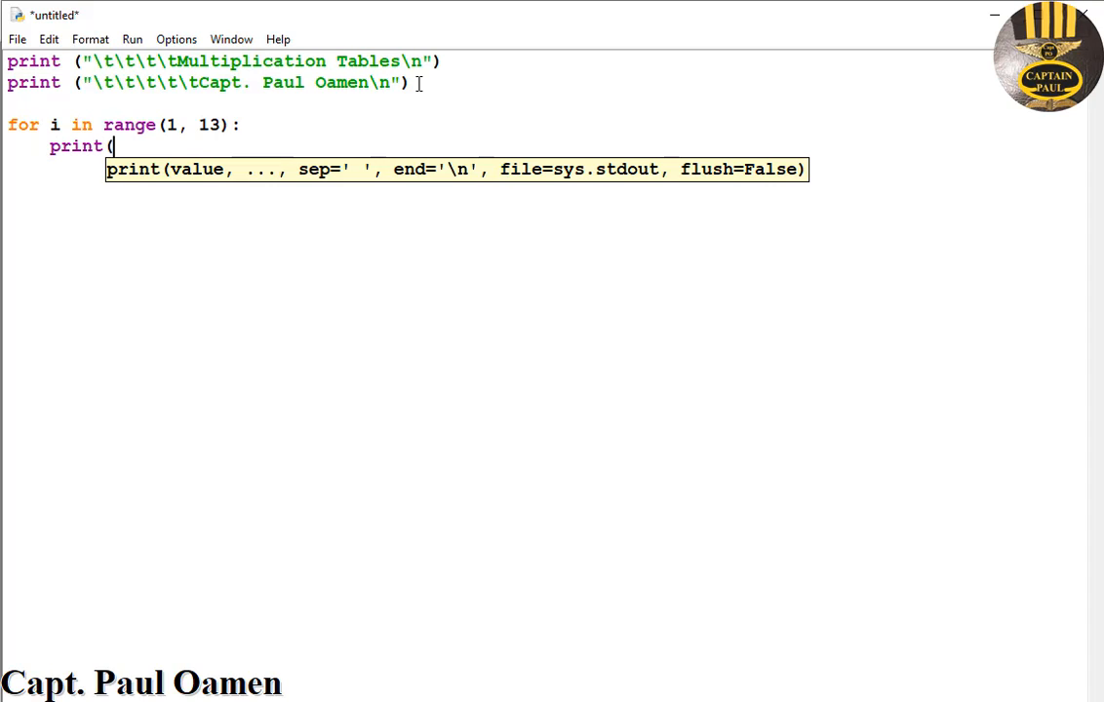
pyautogui.write('i,')
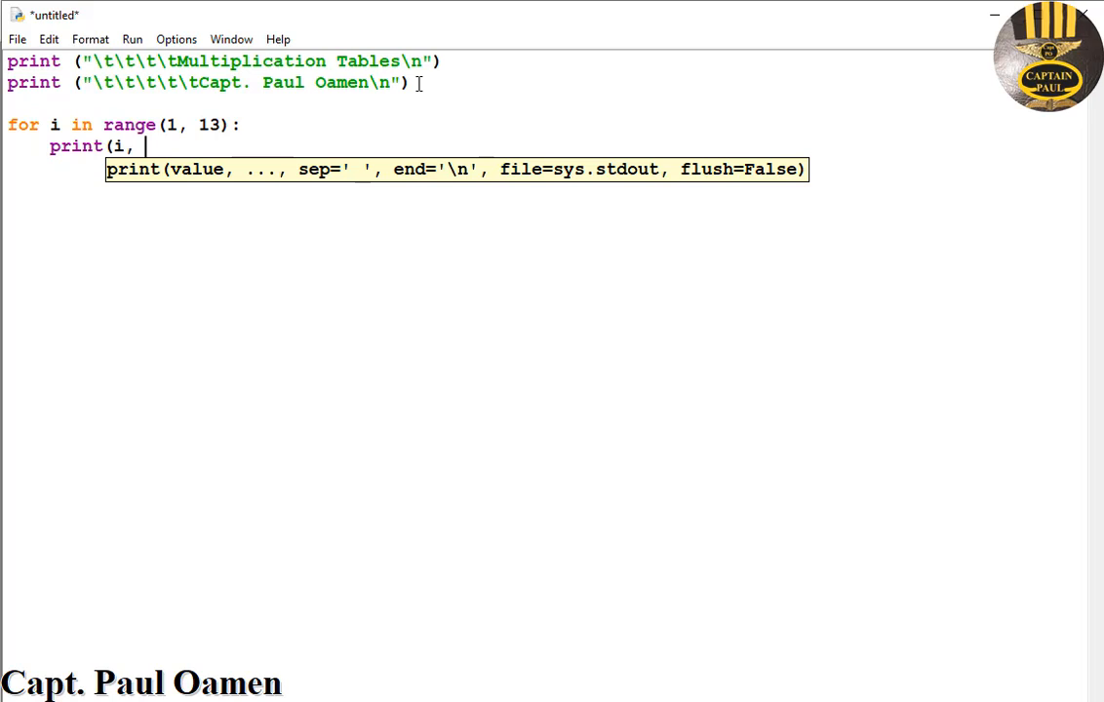
pyautogui.write('end')
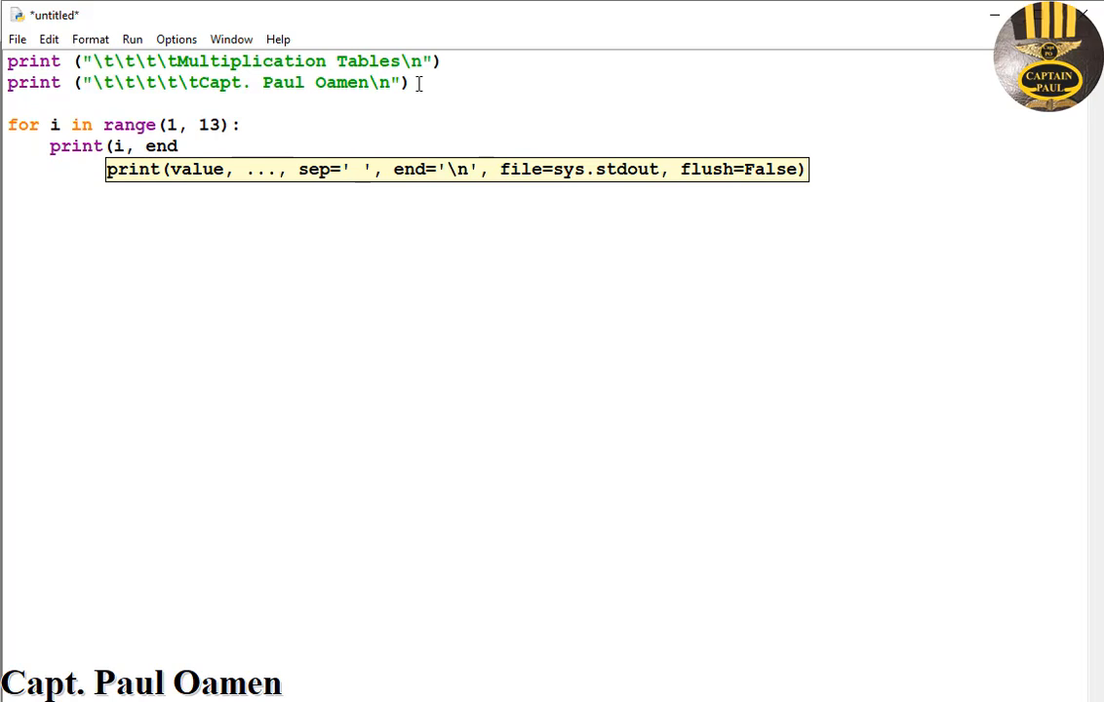
pyautogui.write('=')
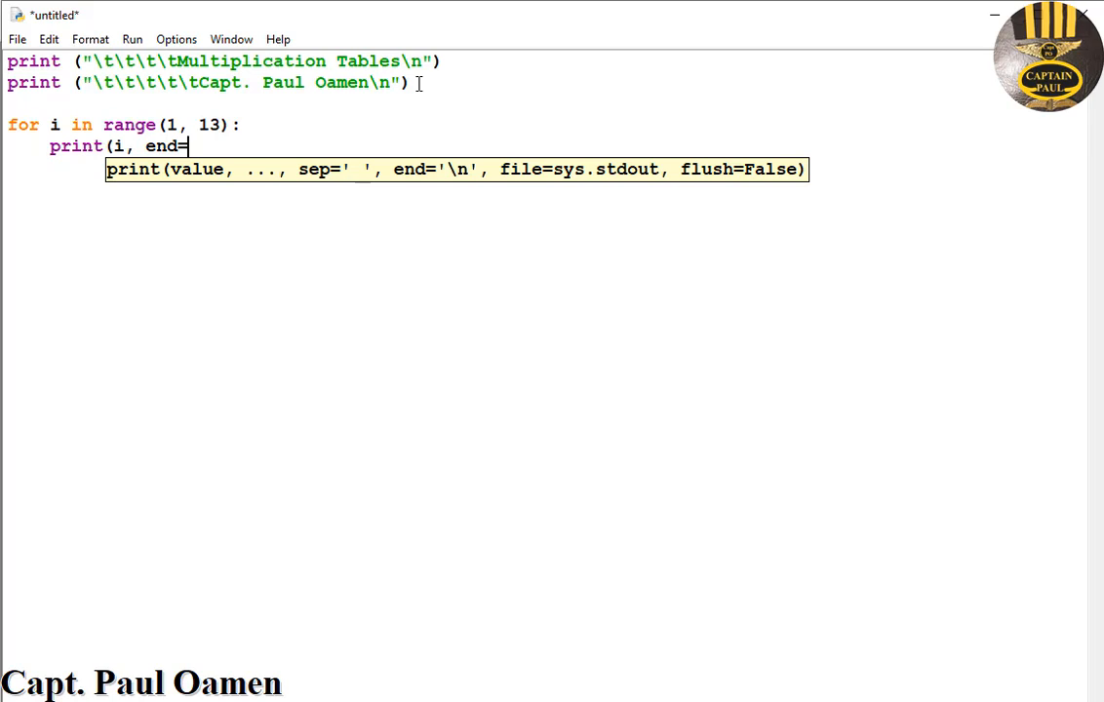
pyautogui.write('"\\t')
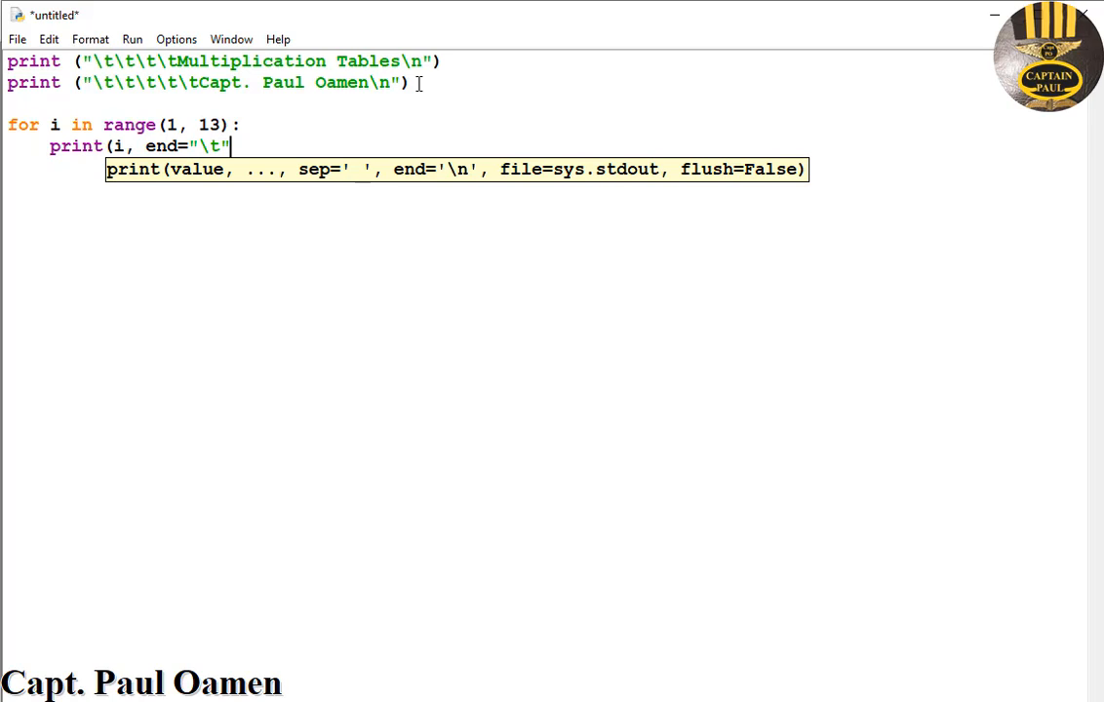
pyautogui.write(')')
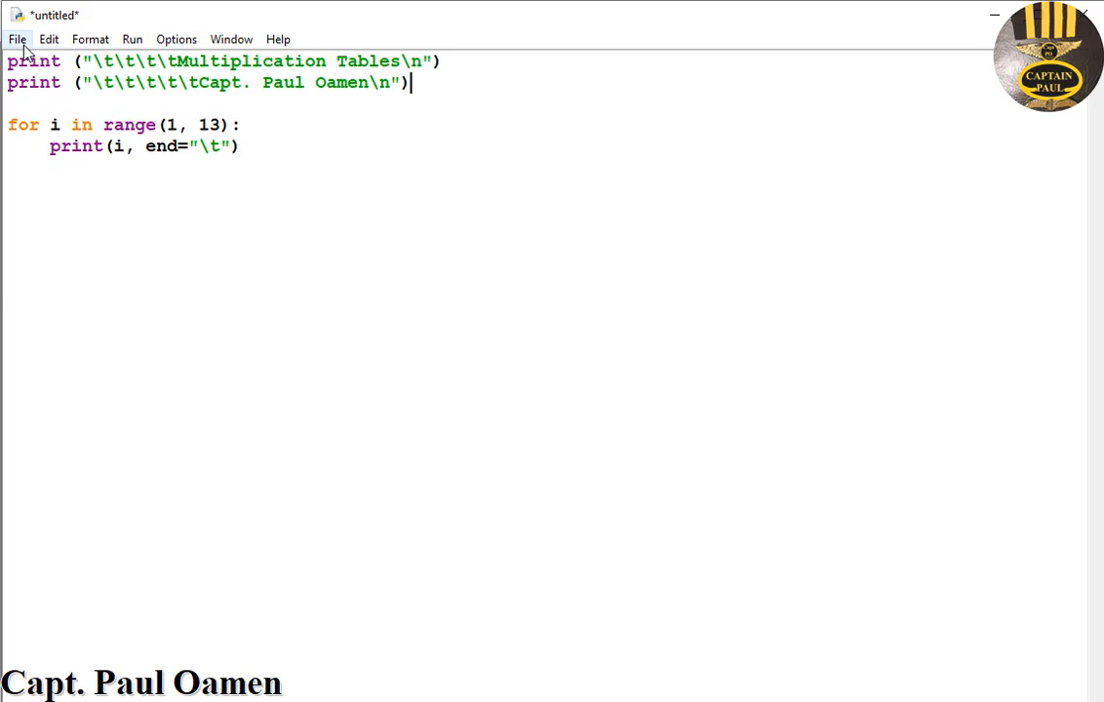
# Save the untitled script as Py_TimeTables.py in Python_Tutorial
pyautogui.click(16, 39)
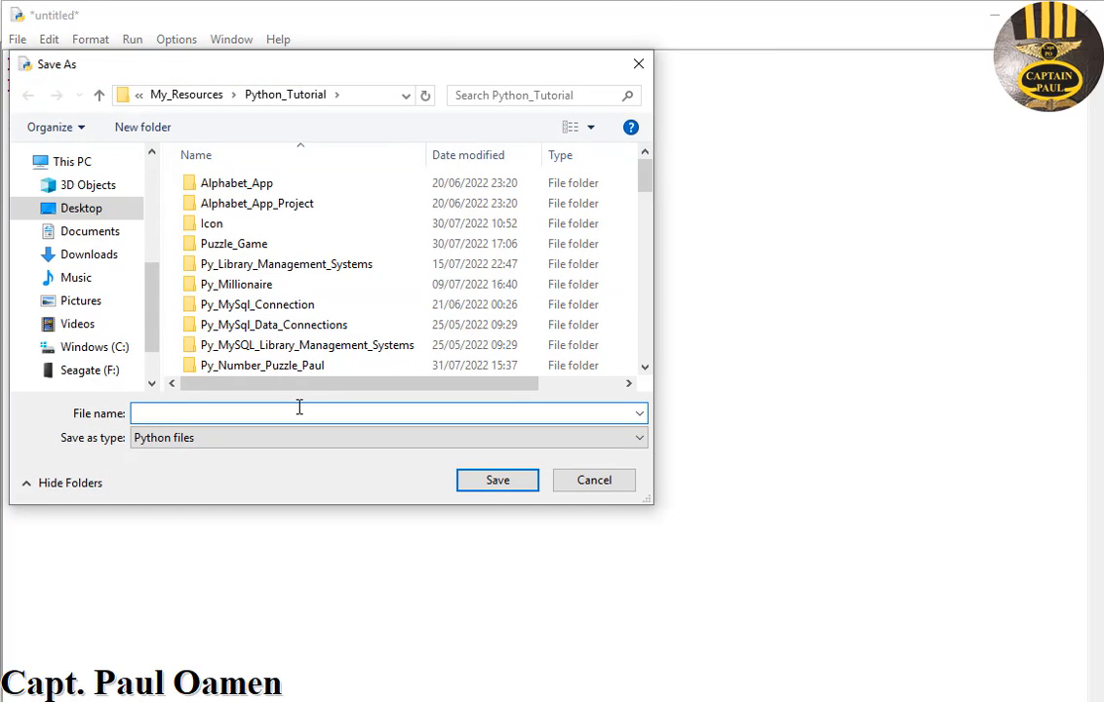
pyautogui.write('Pt')
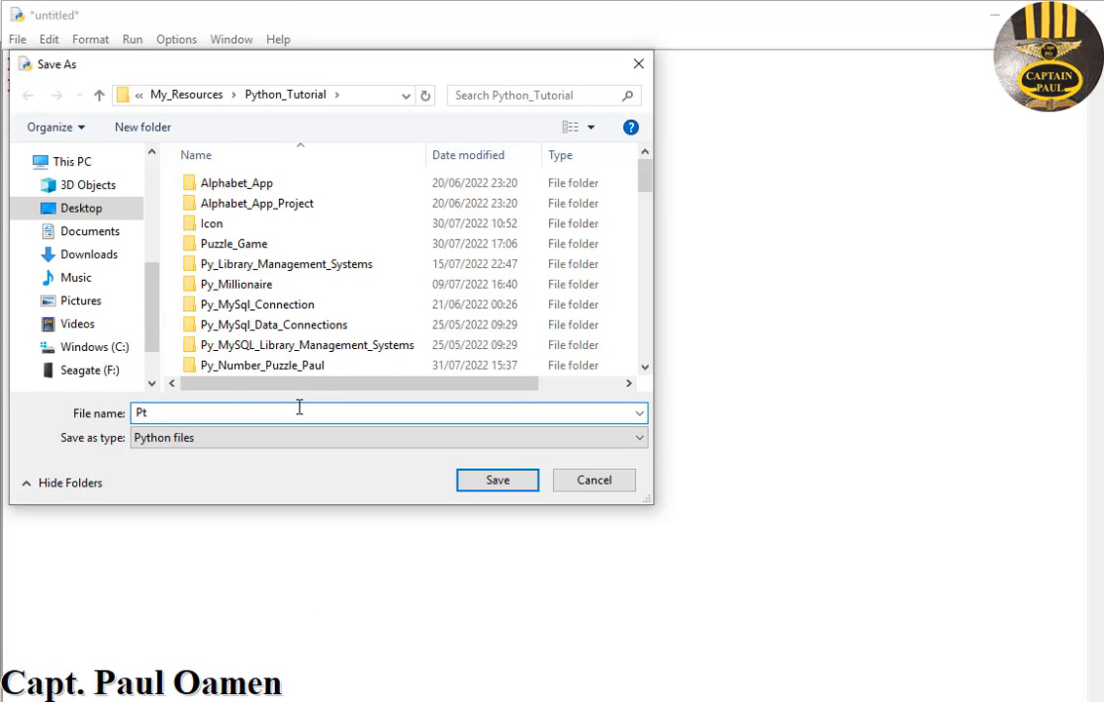
pyautogui.write('Ti')
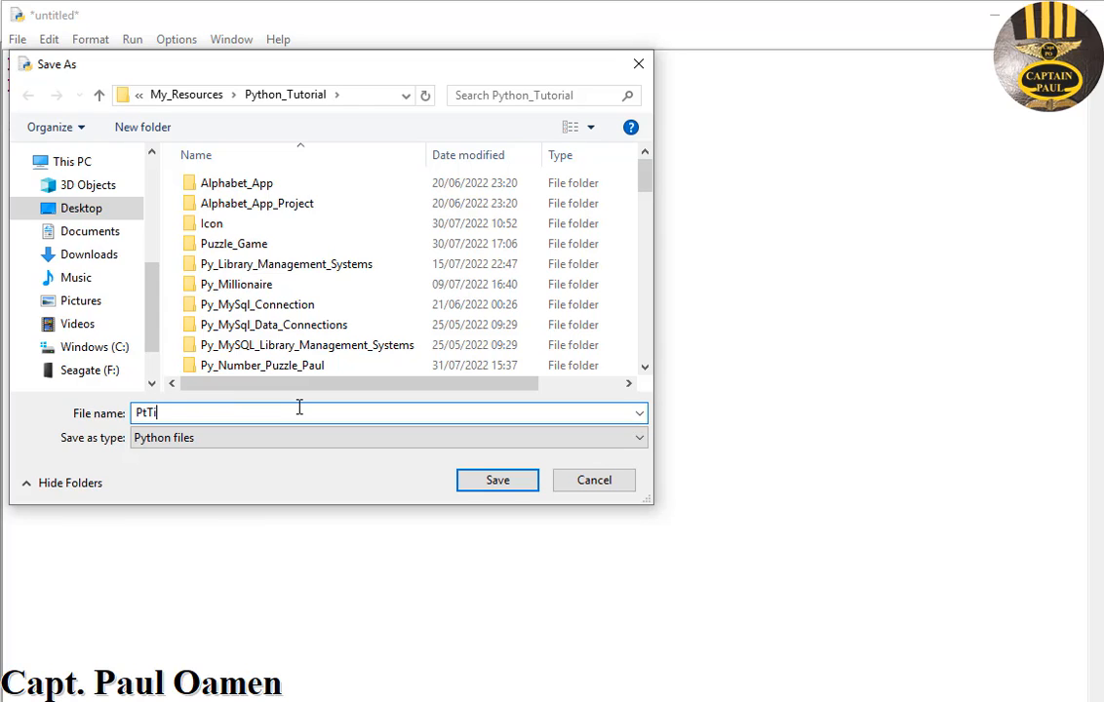
pyautogui.write('Py_TimeTables')
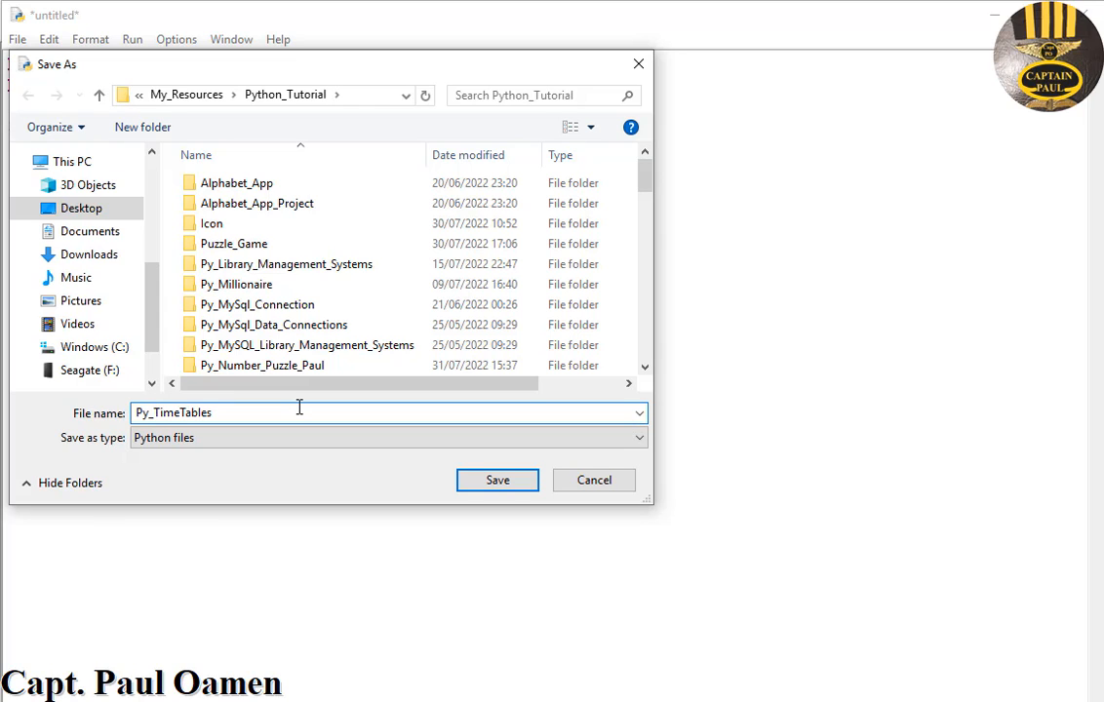
pyautogui.click(497, 480)
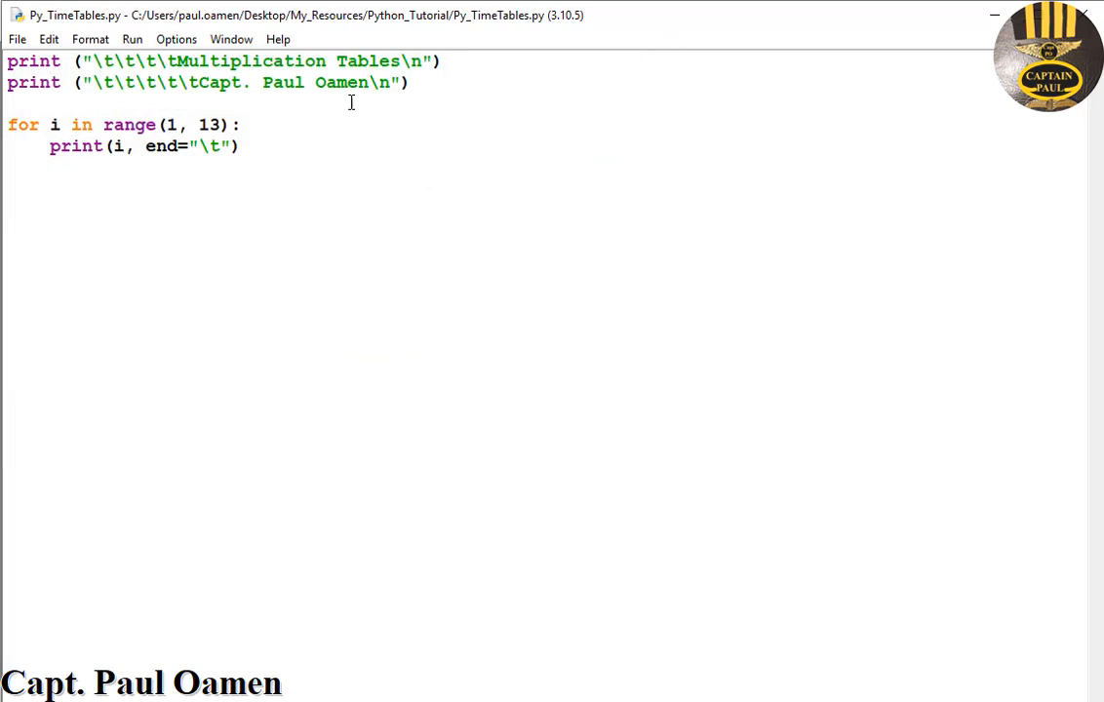
# Run Py_TimeTables.py with Run Module to show both headings and numbers 1–12
pyautogui.click(132, 39)
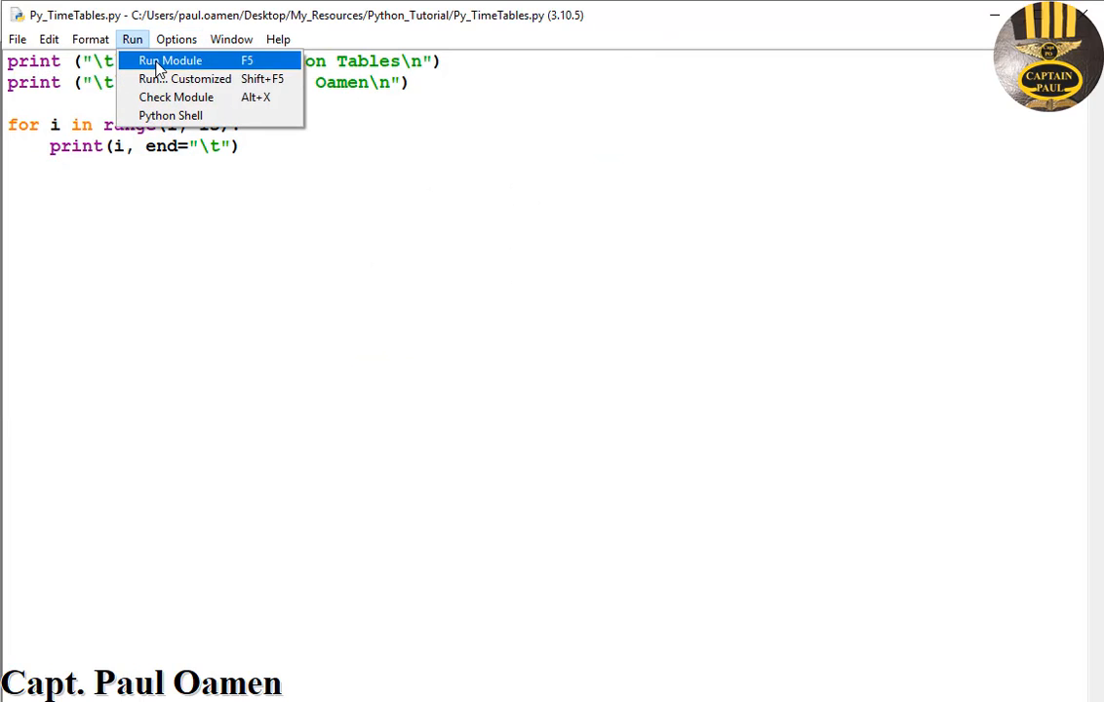
pyautogui.click(171, 61)
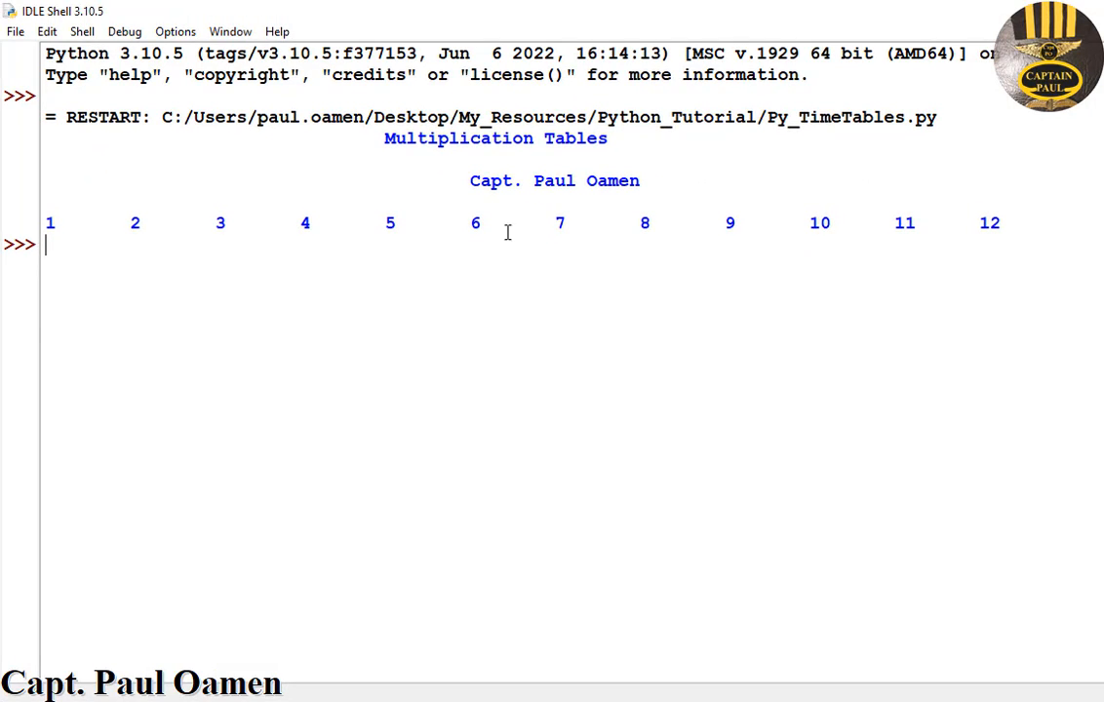
pyautogui.moveTo(995, 219)
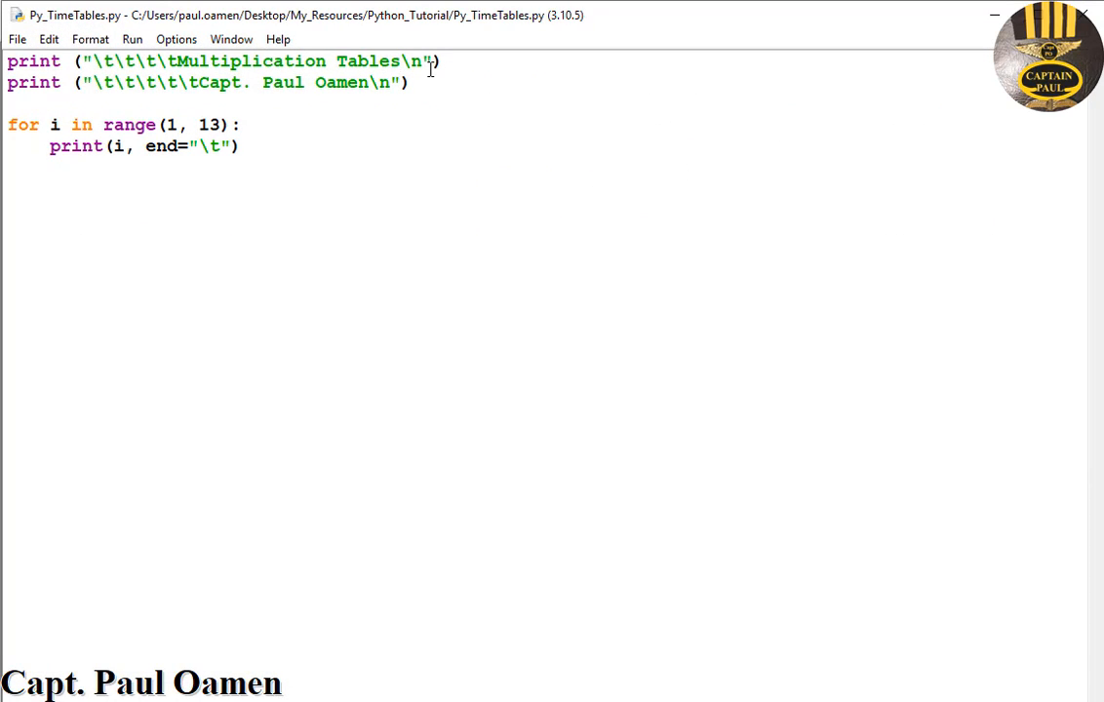
# Retitle the heading 'Multiplication Tables Tutorial', then save and rerun the module
pyautogui.write('Tu')
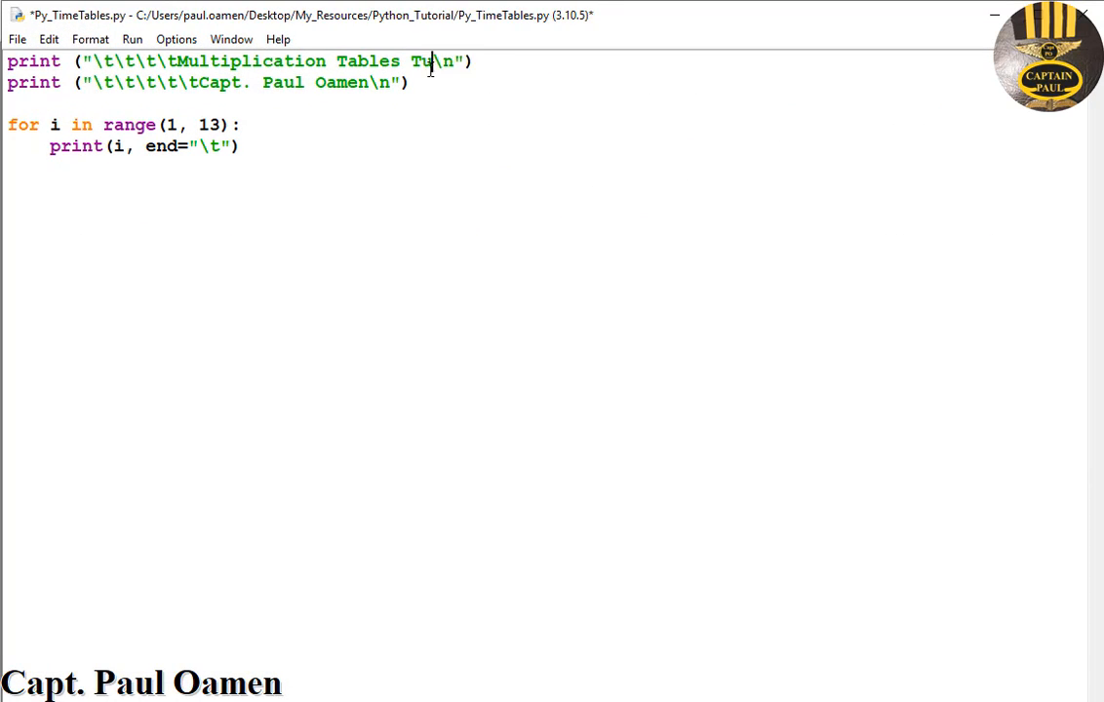
pyautogui.write('torial')
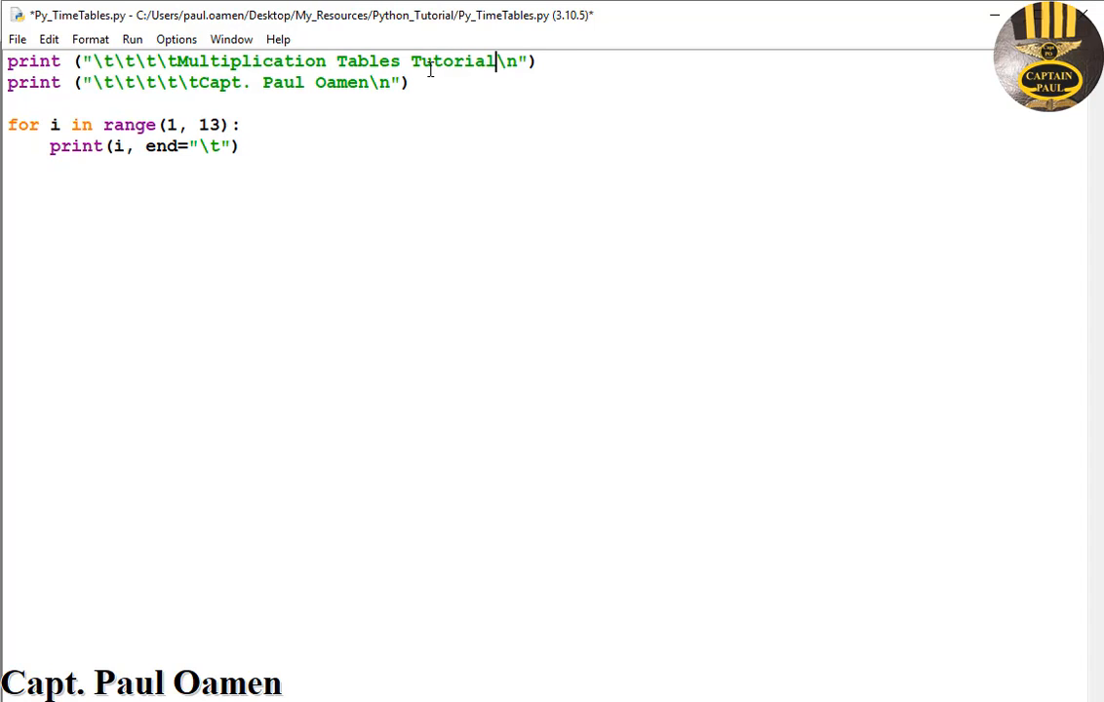
pyautogui.click(133, 39)
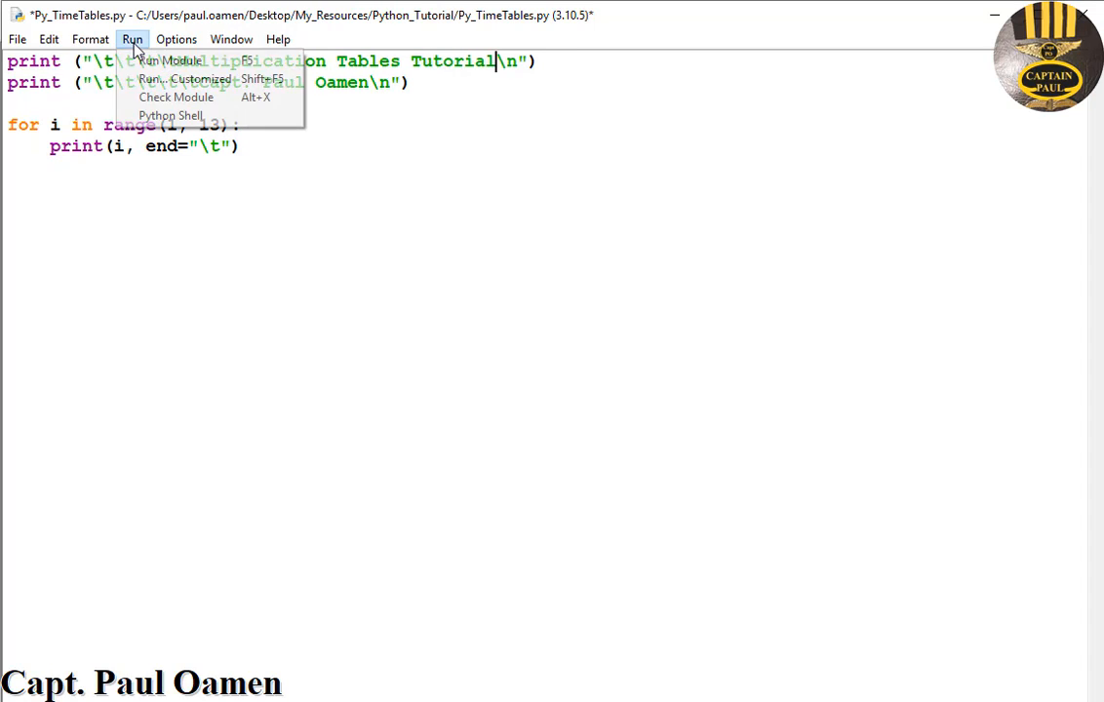
pyautogui.click(169, 61)
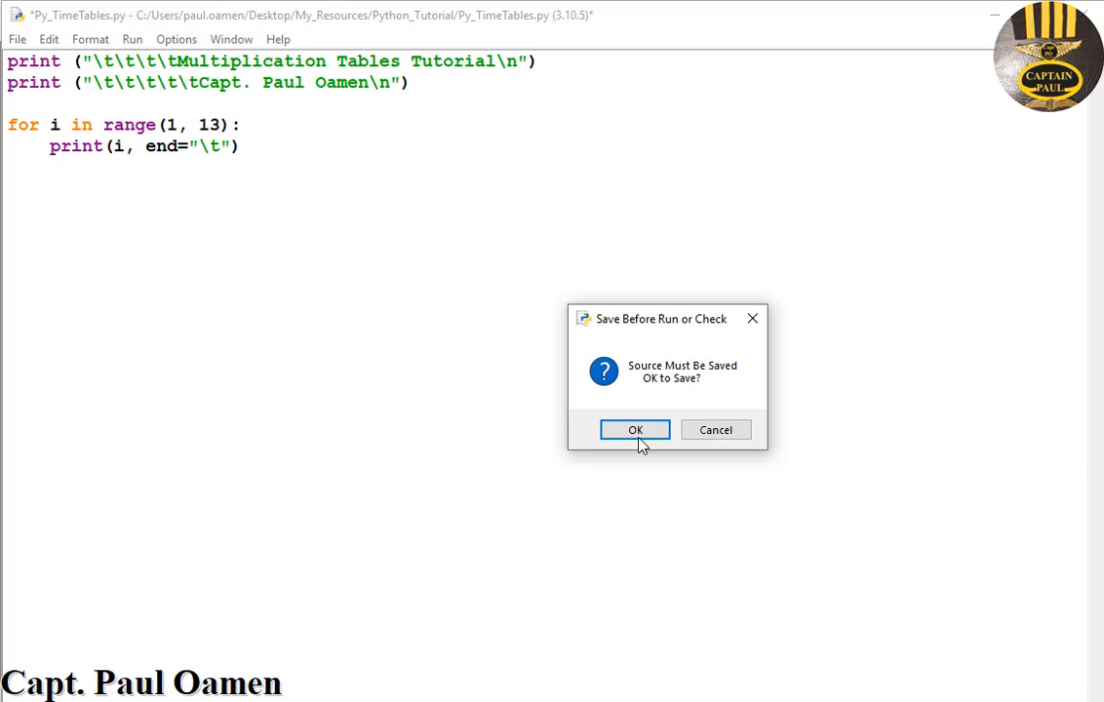
pyautogui.click(635, 430)
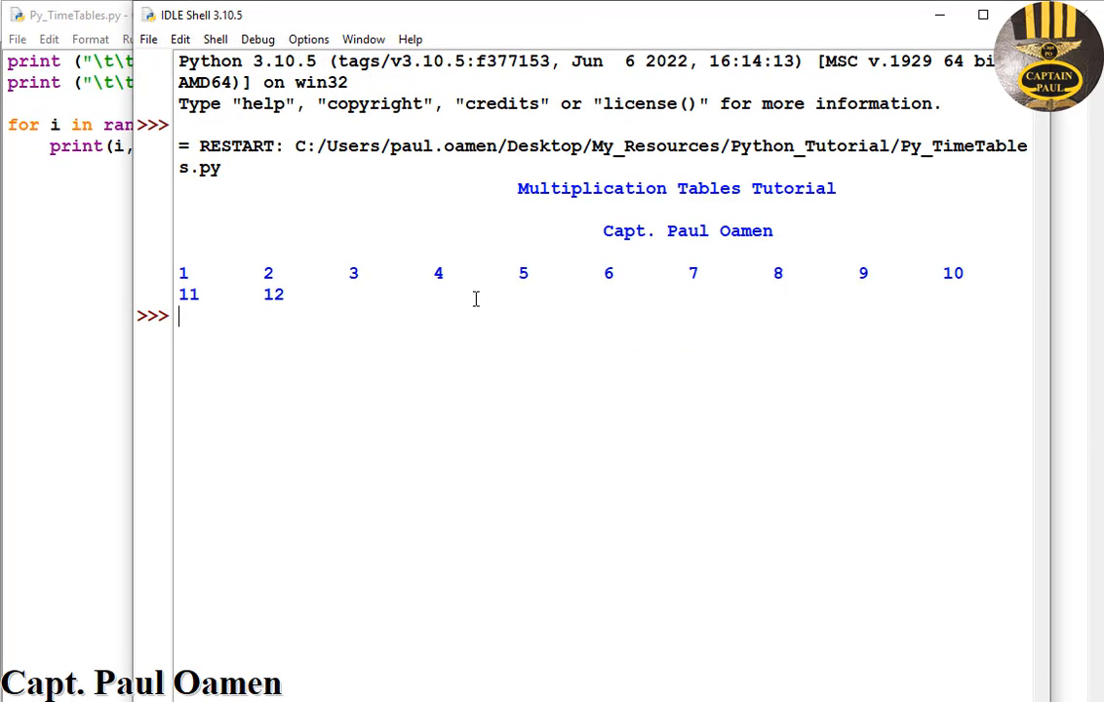
pyautogui.click(982, 14)
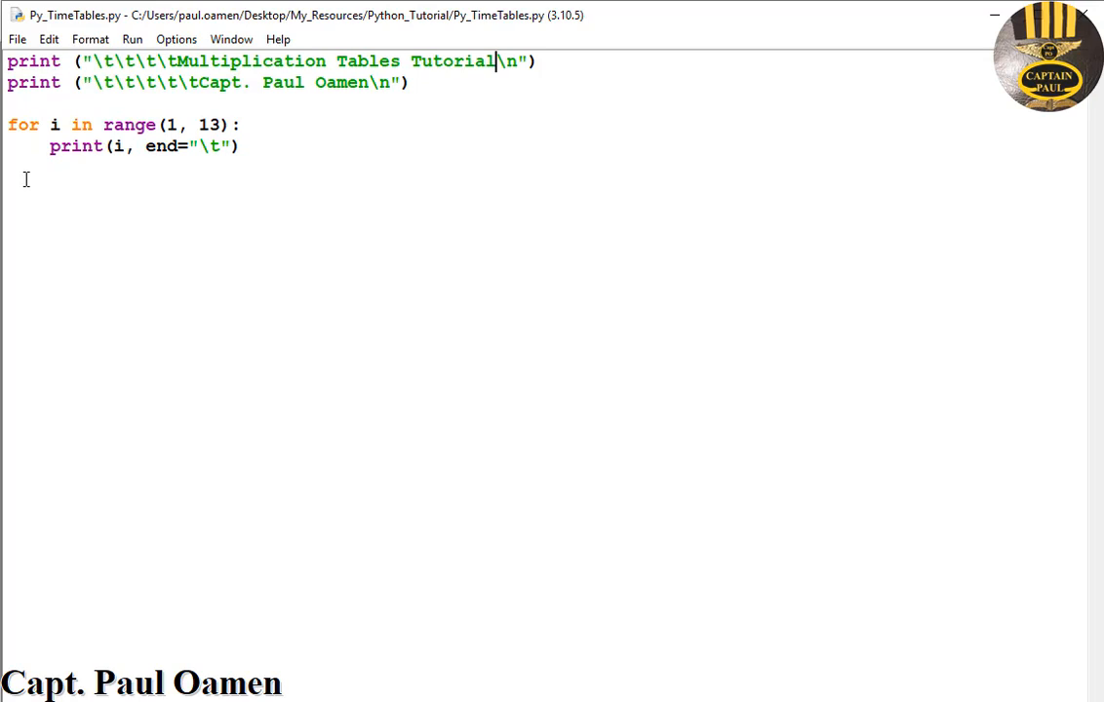
pyautogui.moveTo(37, 257)
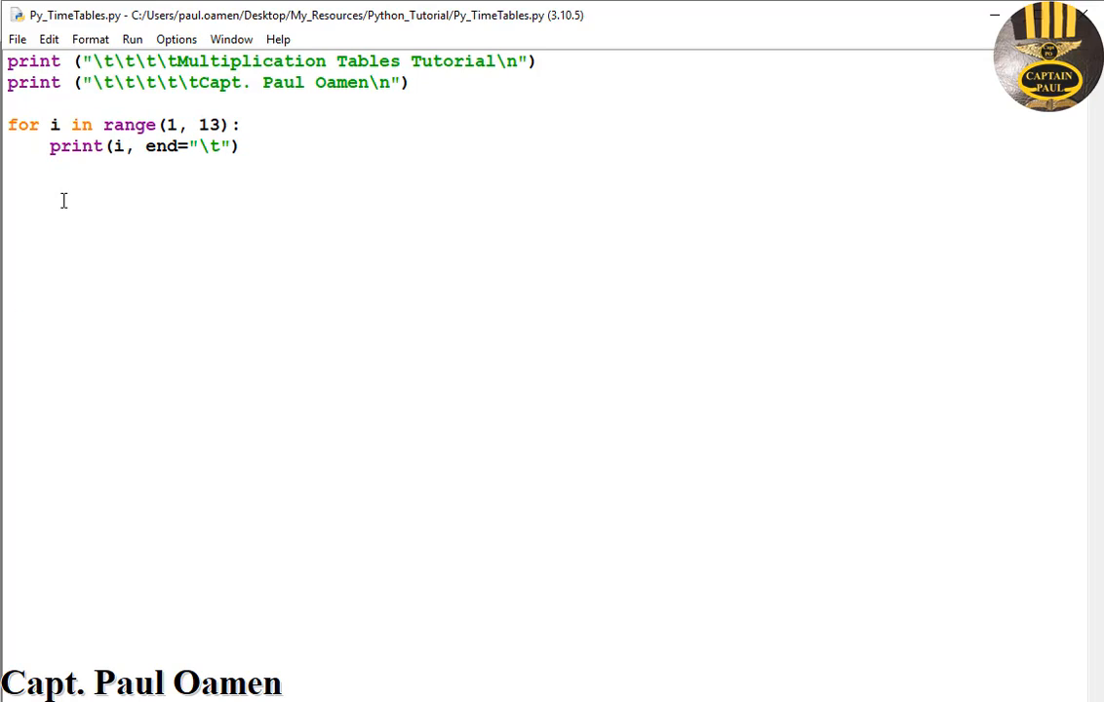
# Below the loop, add print(), an underscore separator print line, and another print() call
pyautogui.doubleClick(76, 147)
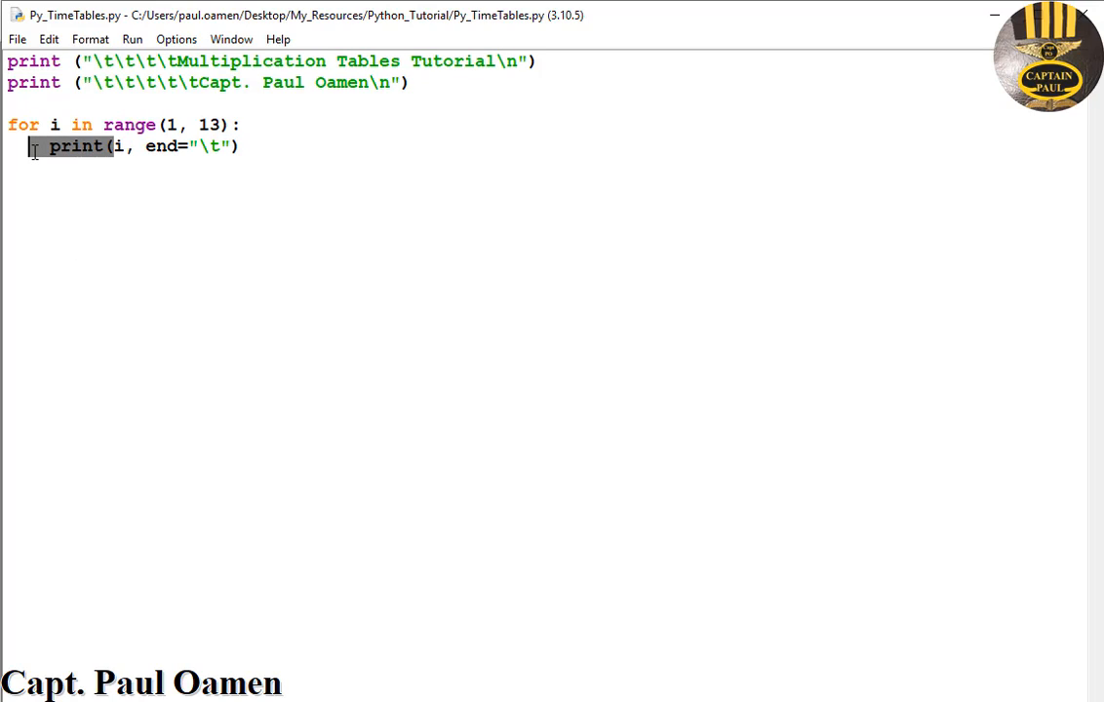
pyautogui.write('print(')
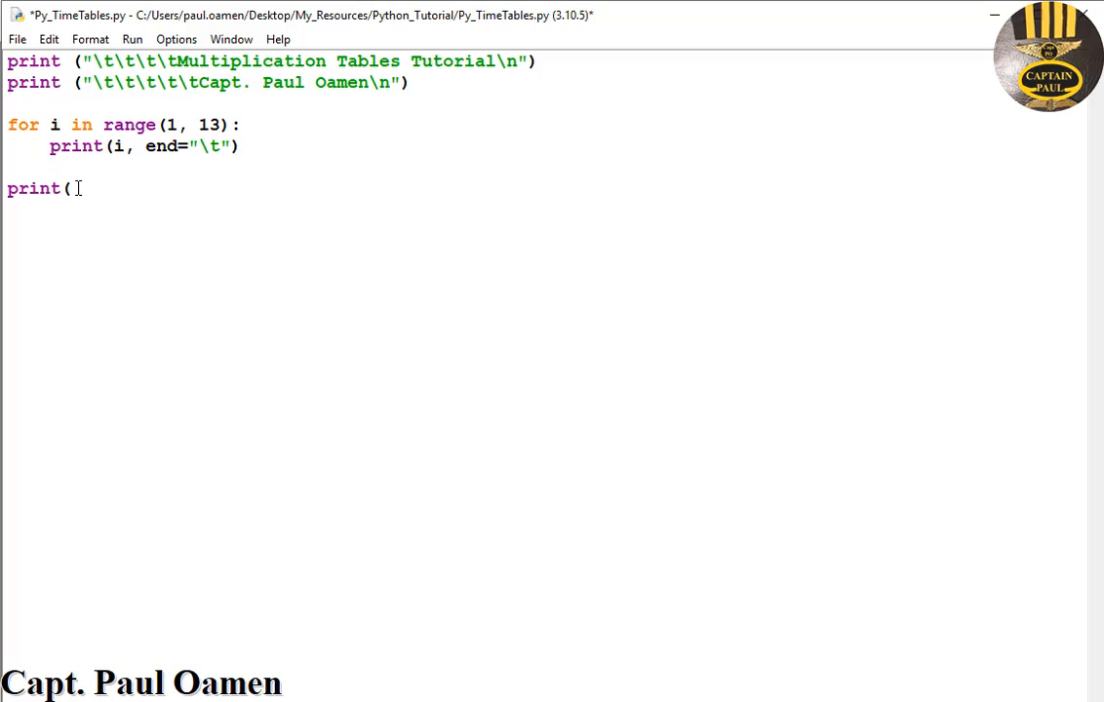
pyautogui.write('""')
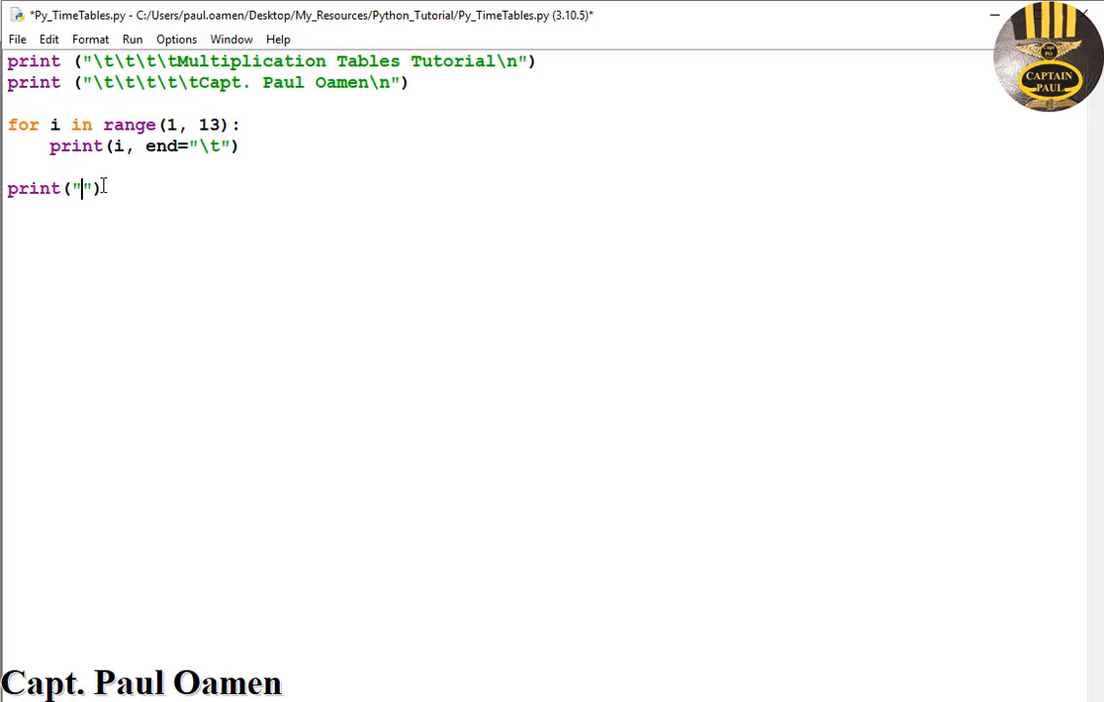
pyautogui.write('____________________________________________________________________')
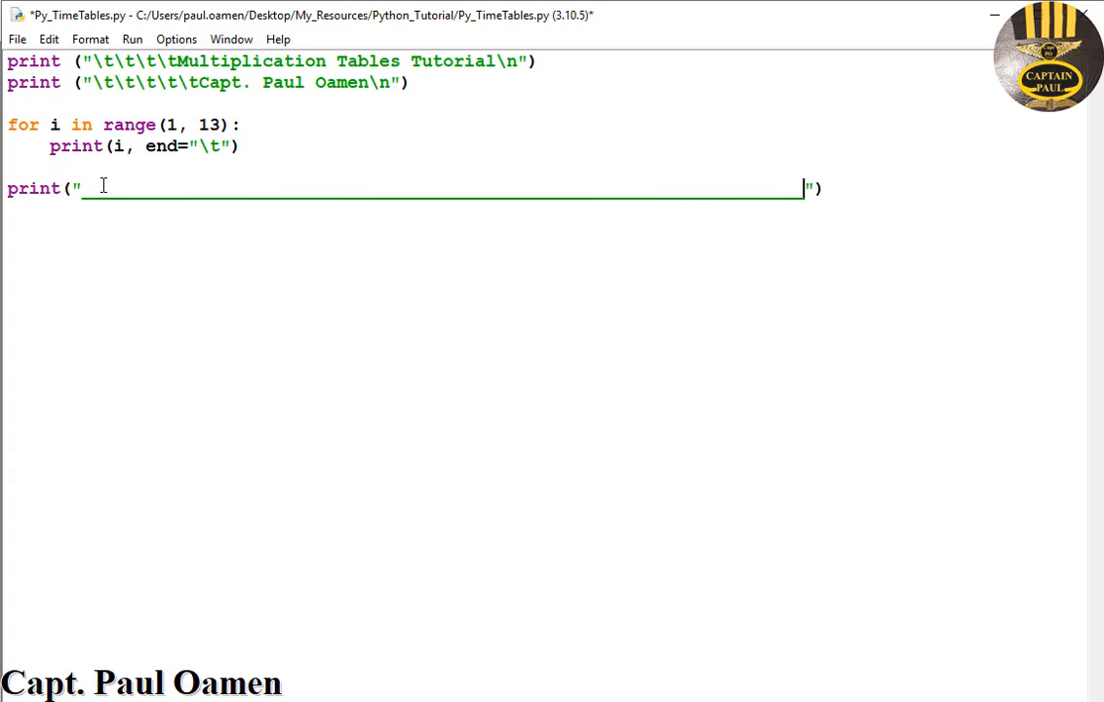
pyautogui.write('\\n')
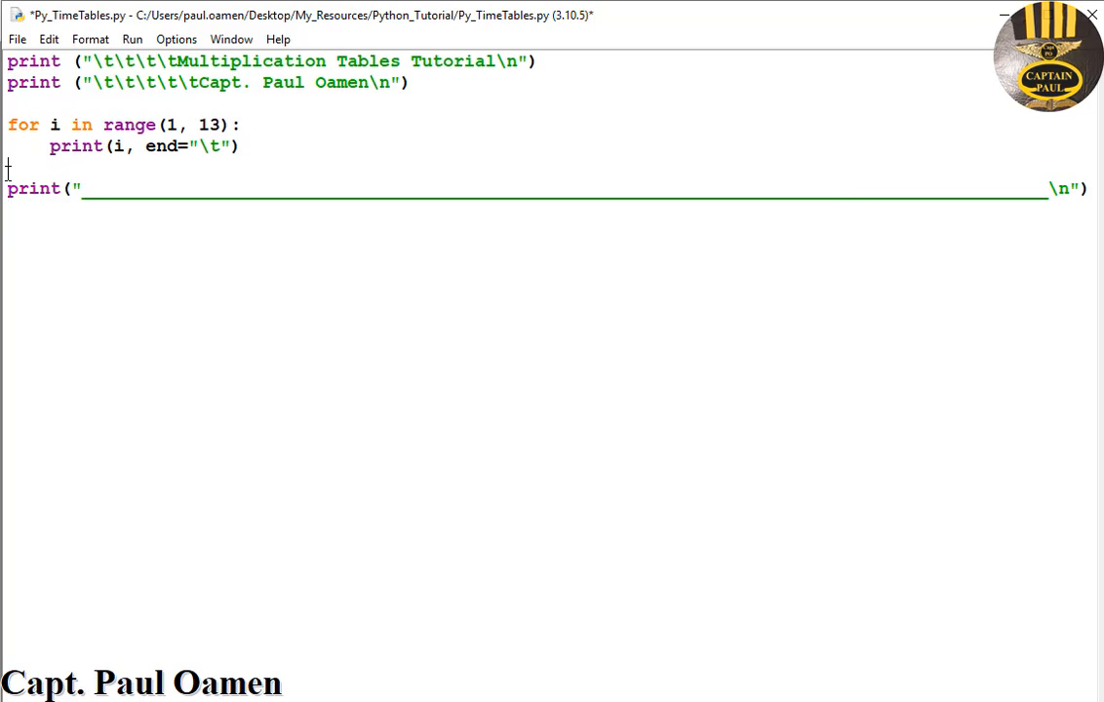
pyautogui.write('P')
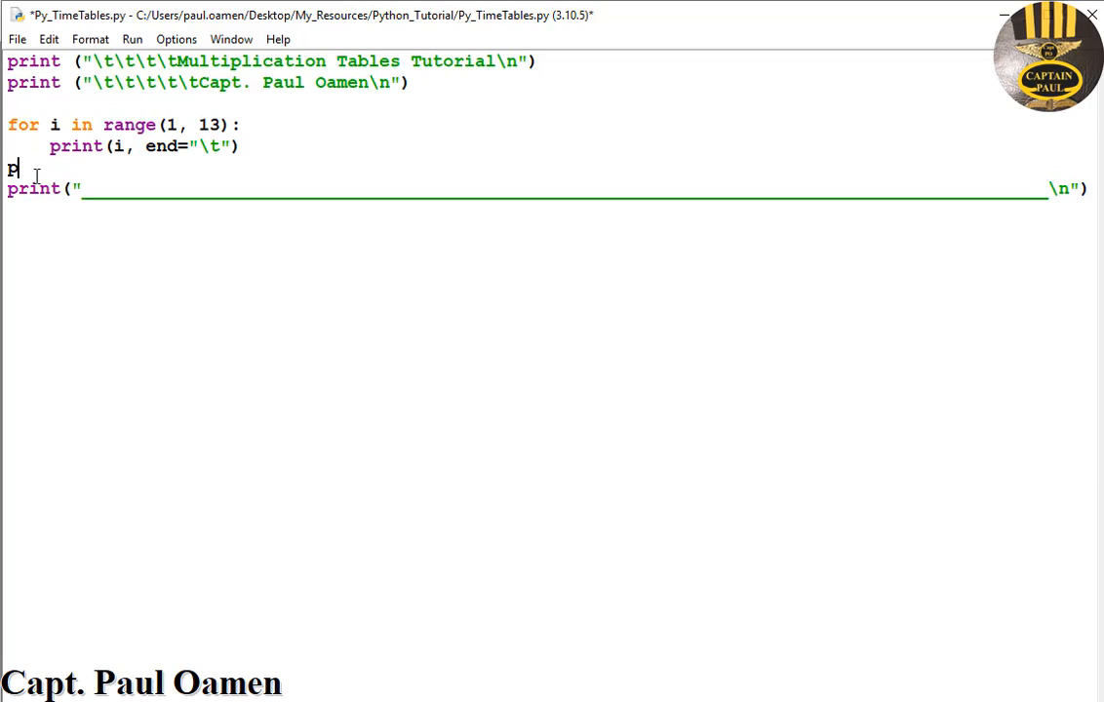
pyautogui.write('rint(')
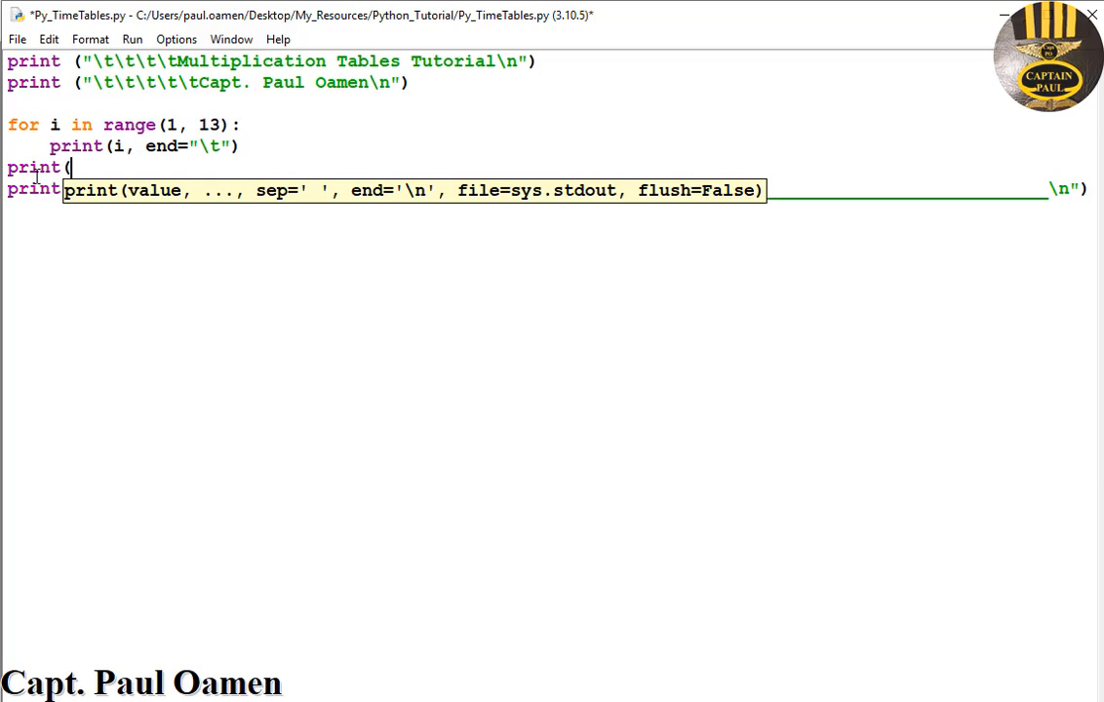
pyautogui.write(')')
pyautogui.click(553, 231)
pyautogui.write('for i in range(1, 13):')
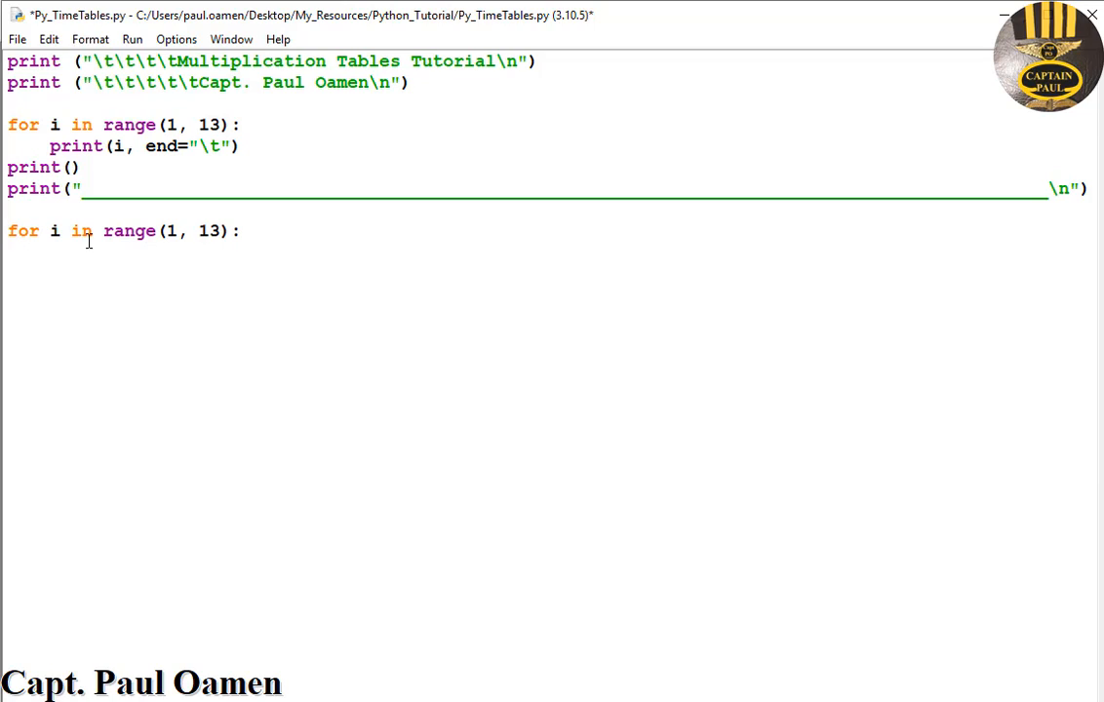
# Rename the second loop's variable to j and add an inner loop over q
pyautogui.doubleClick(53, 231)
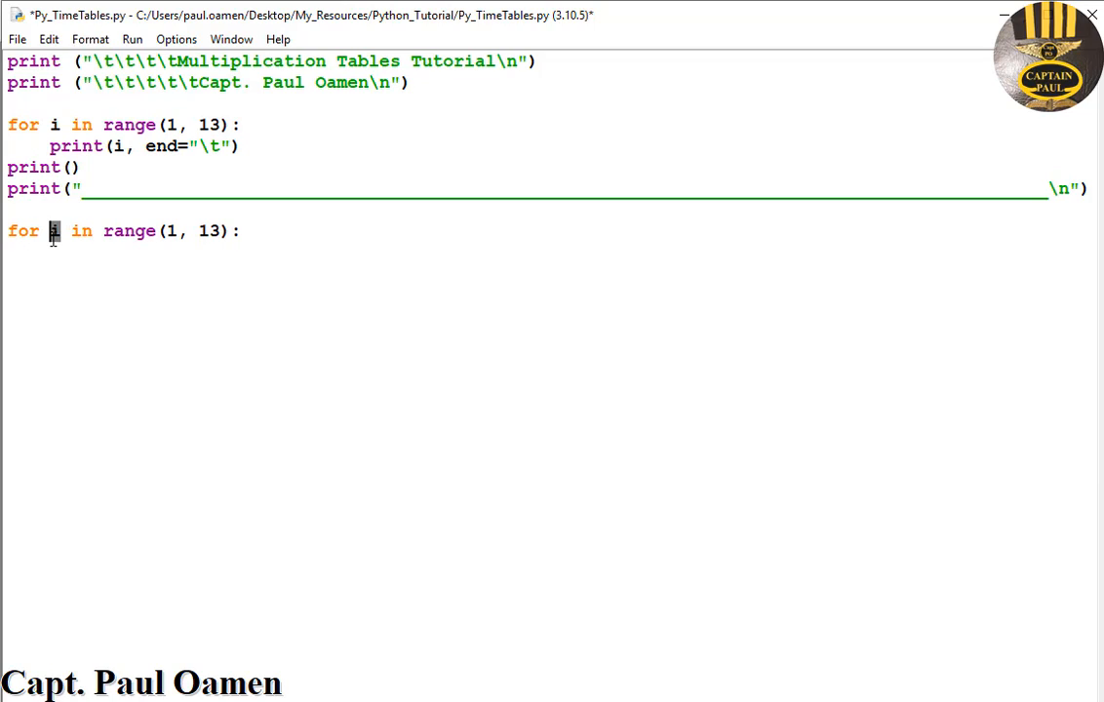
pyautogui.write('j')
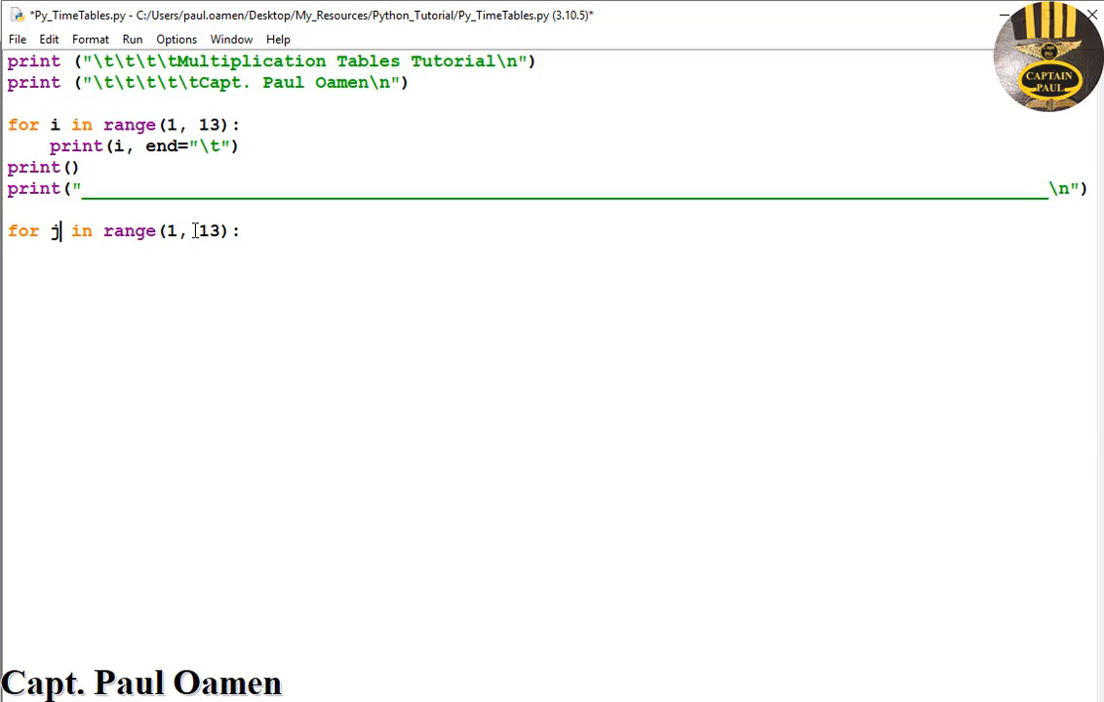
pyautogui.moveTo(279, 249)
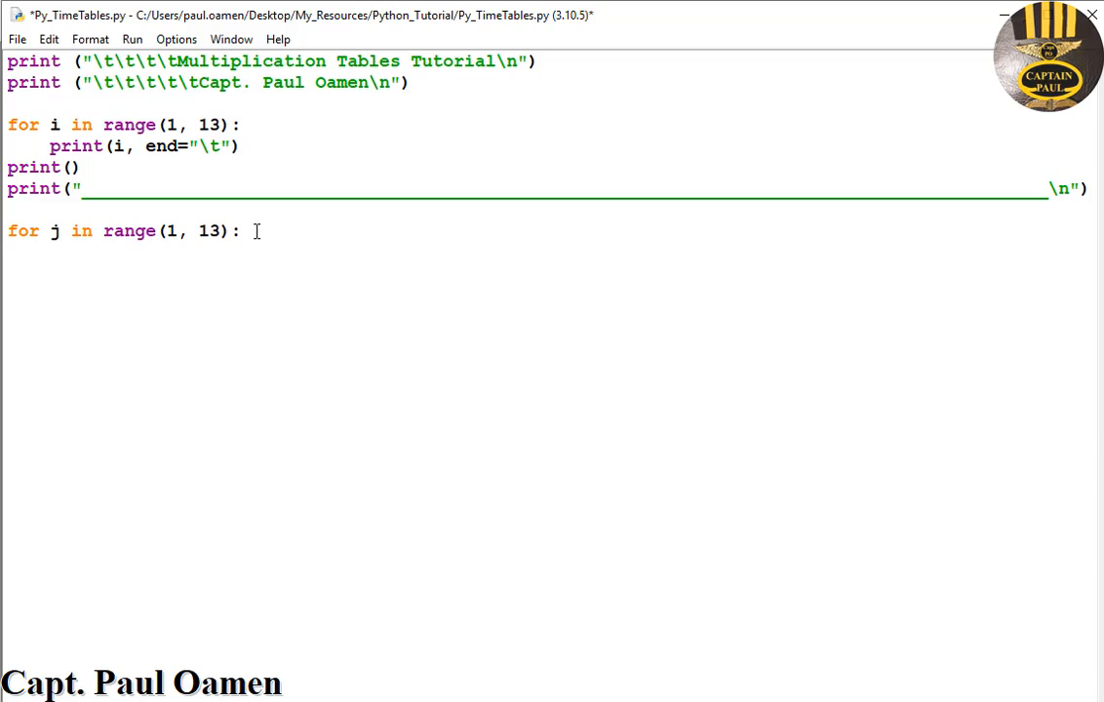
pyautogui.write('for i in range(1, 13):')
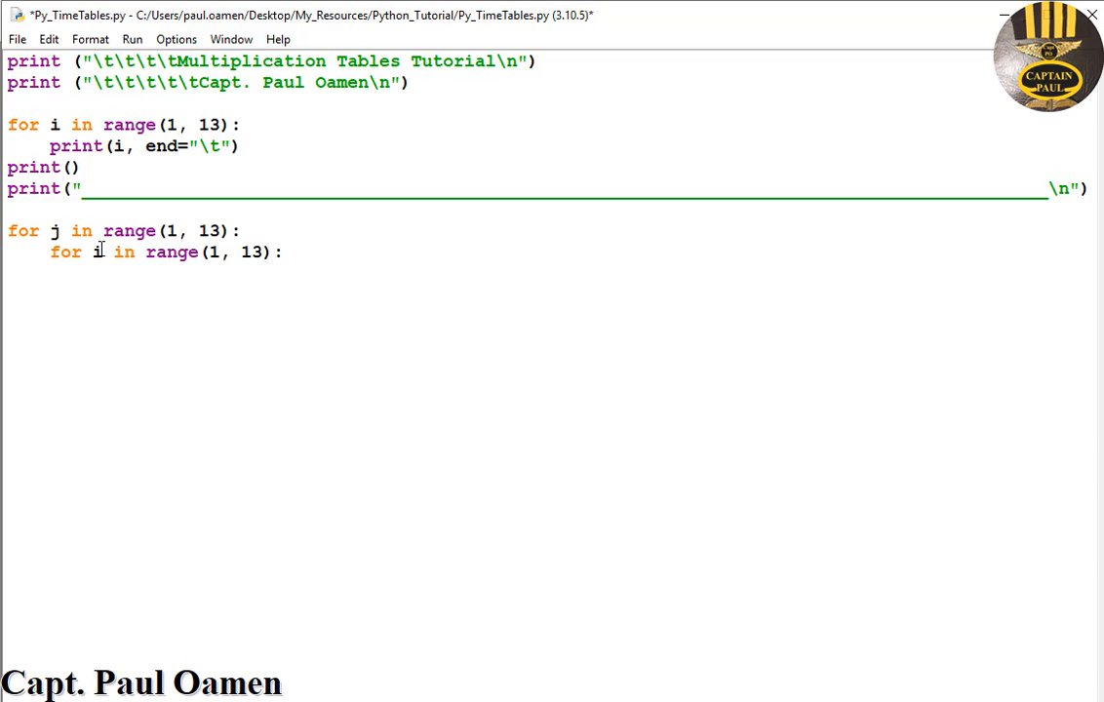
pyautogui.doubleClick(96, 252)
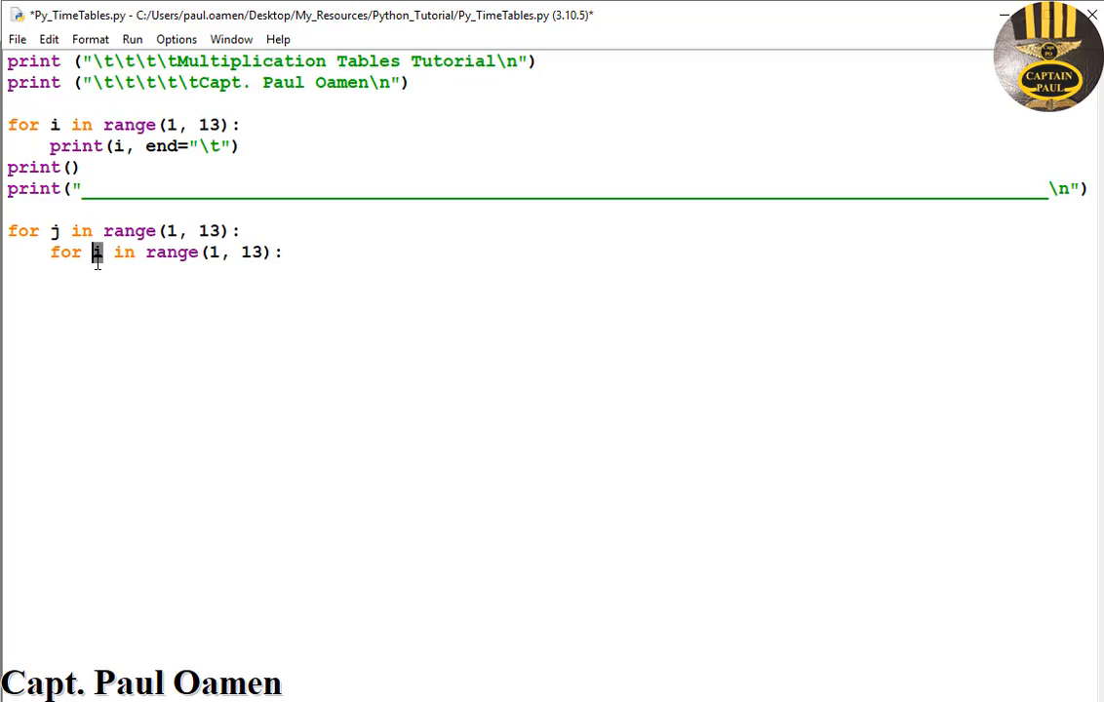
pyautogui.write('q')
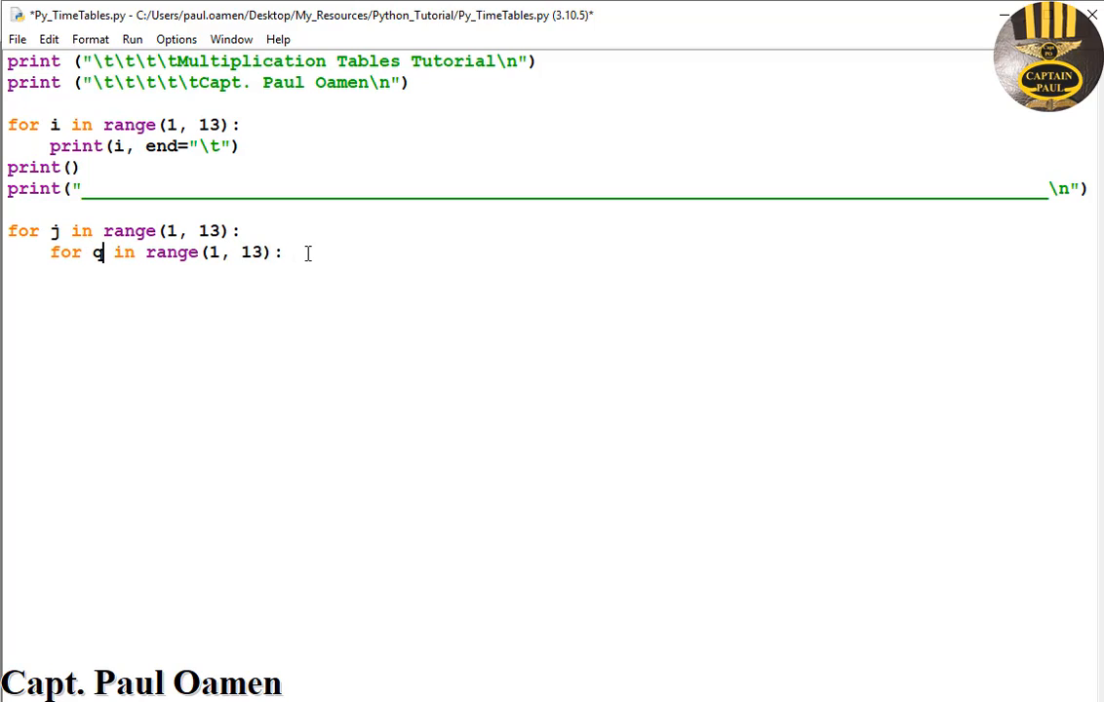
pyautogui.write('q')
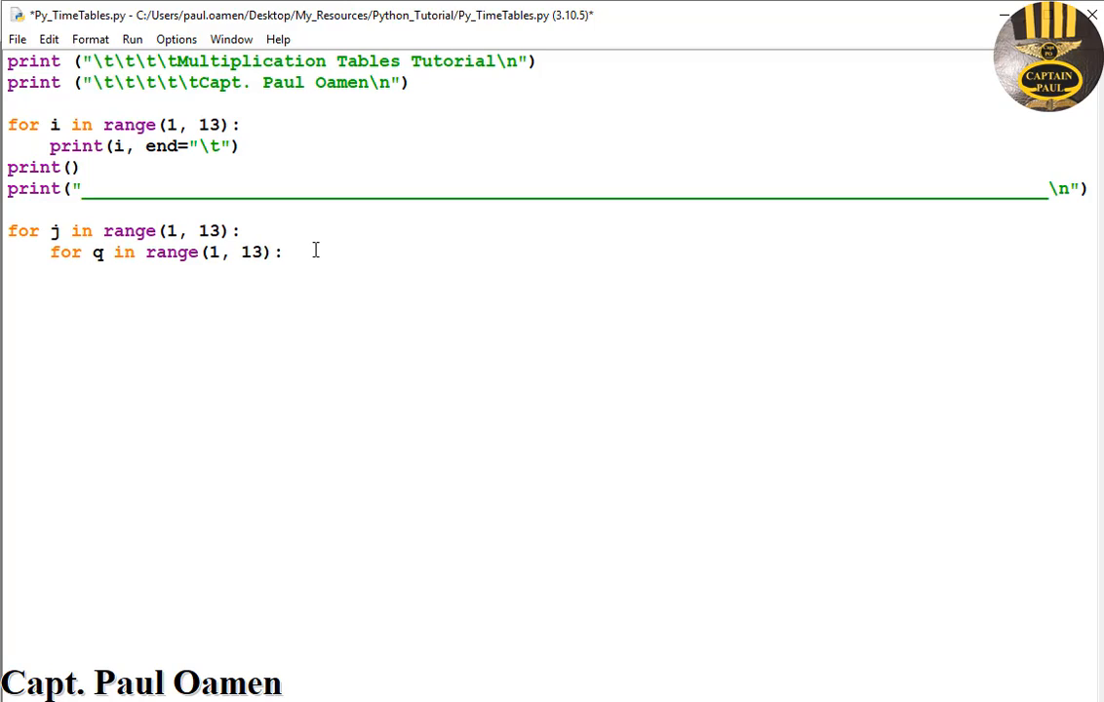
# Give the inner loop the body print(j * q, end="\t")
pyautogui.doubleClick(33, 167)
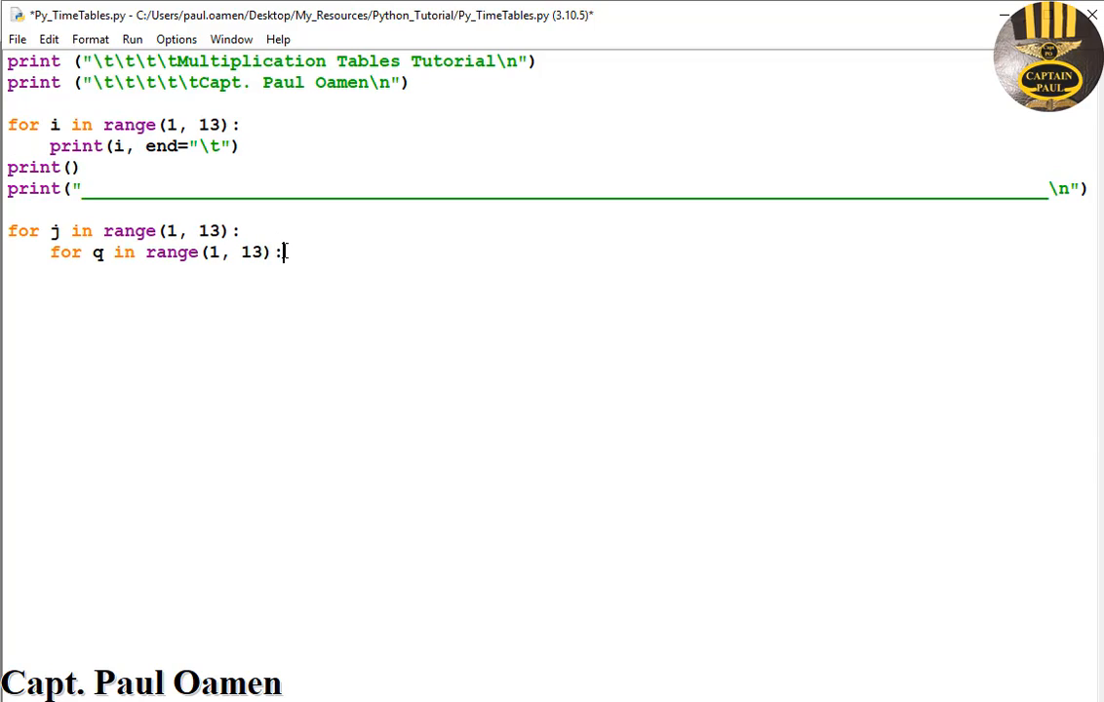
pyautogui.write('print()')
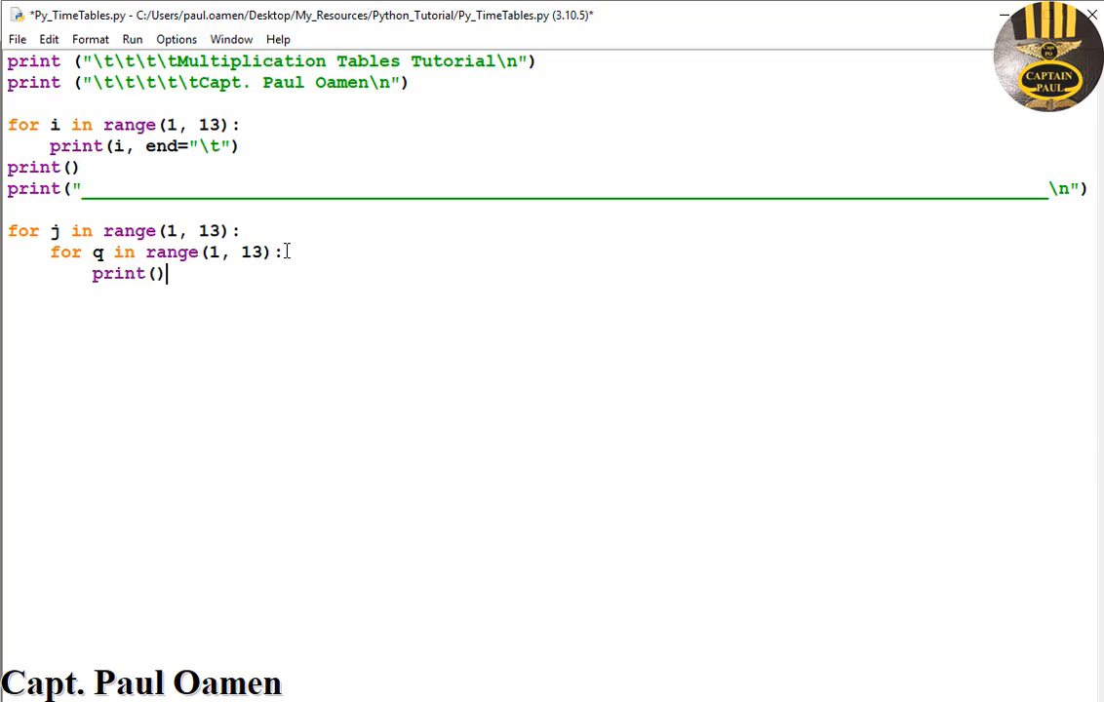
pyautogui.write('i')
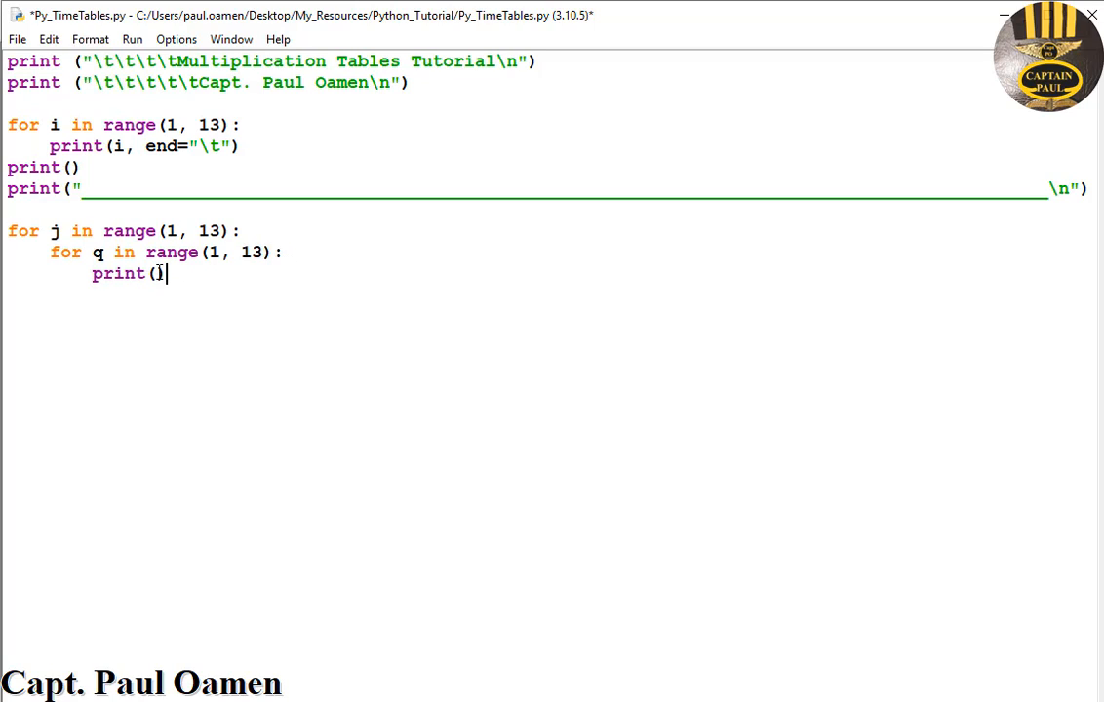
pyautogui.press('Backspace')
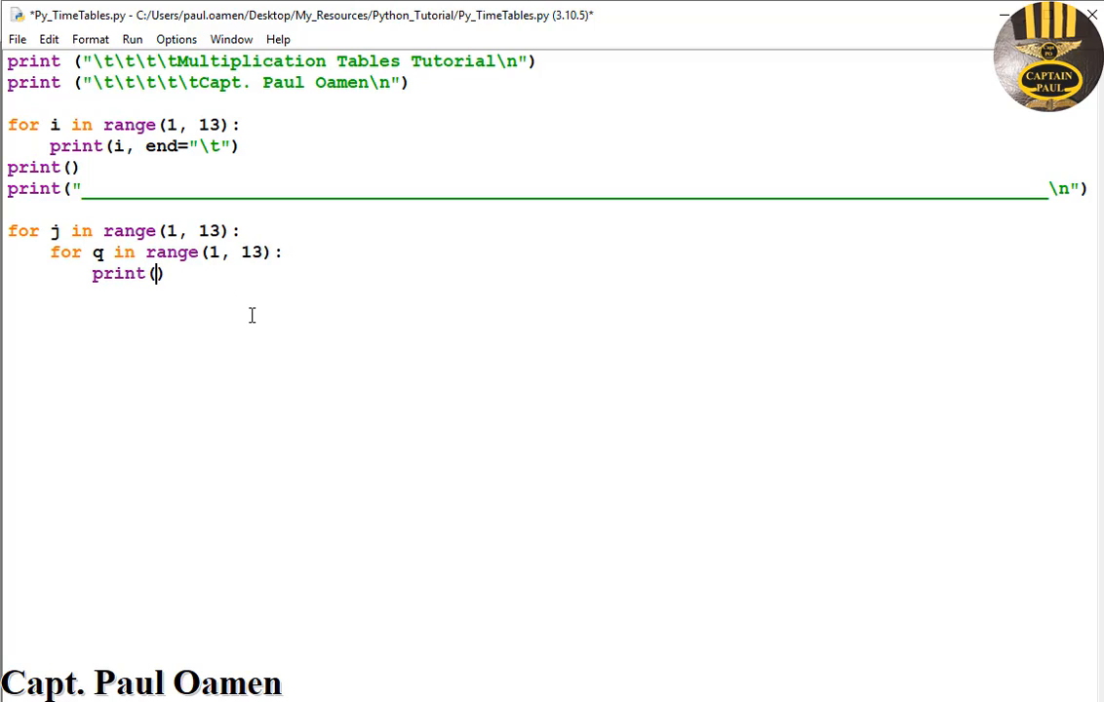
pyautogui.write('j *')
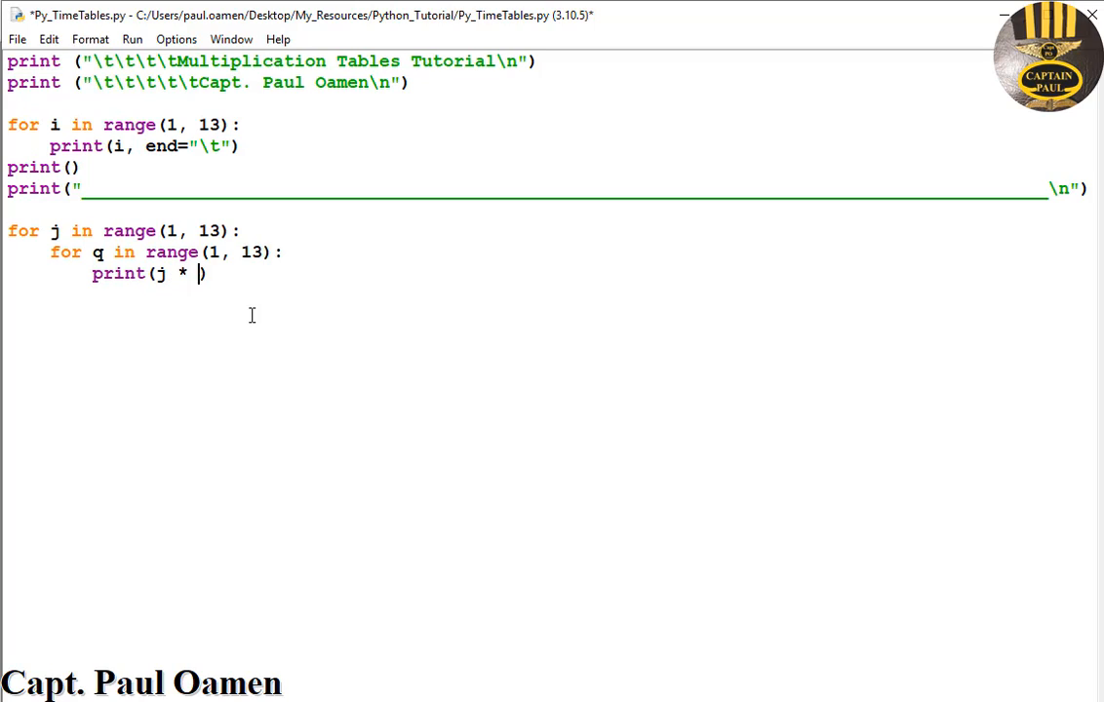
pyautogui.write('q,')
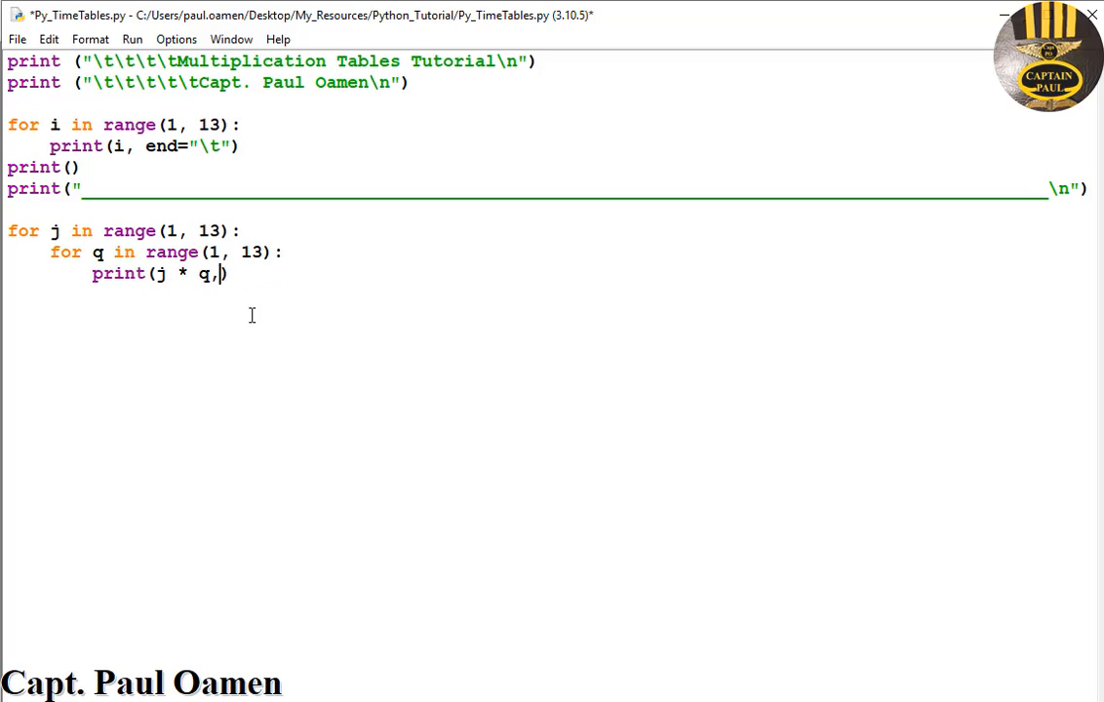
pyautogui.write('end')
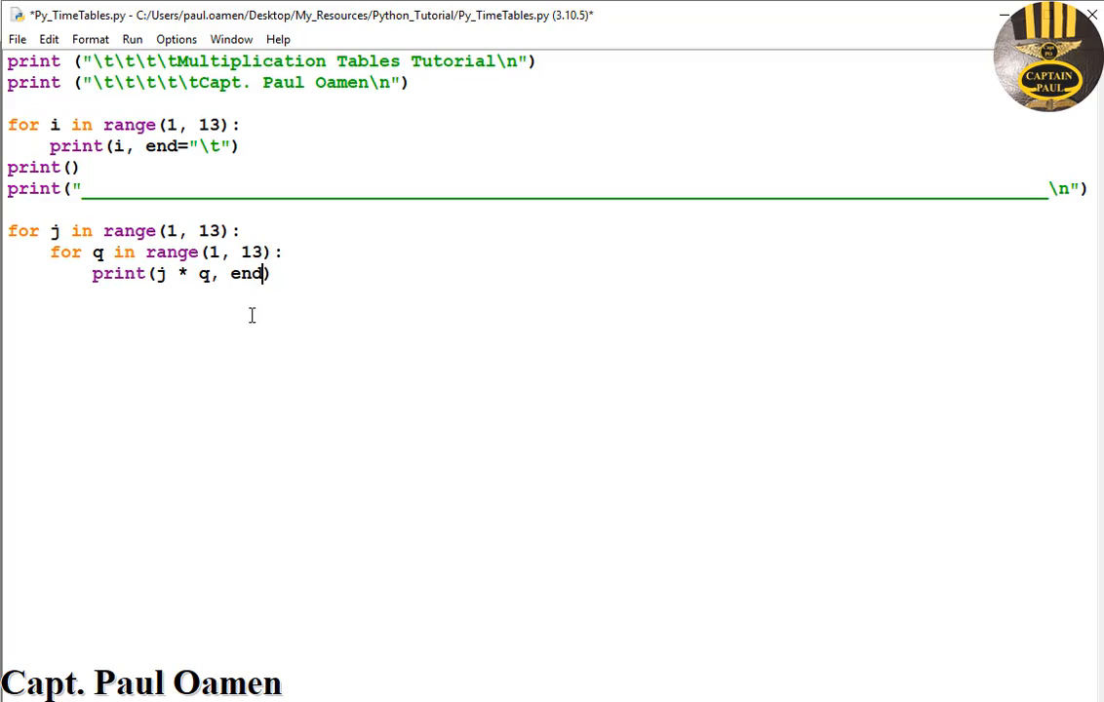
pyautogui.write('=')
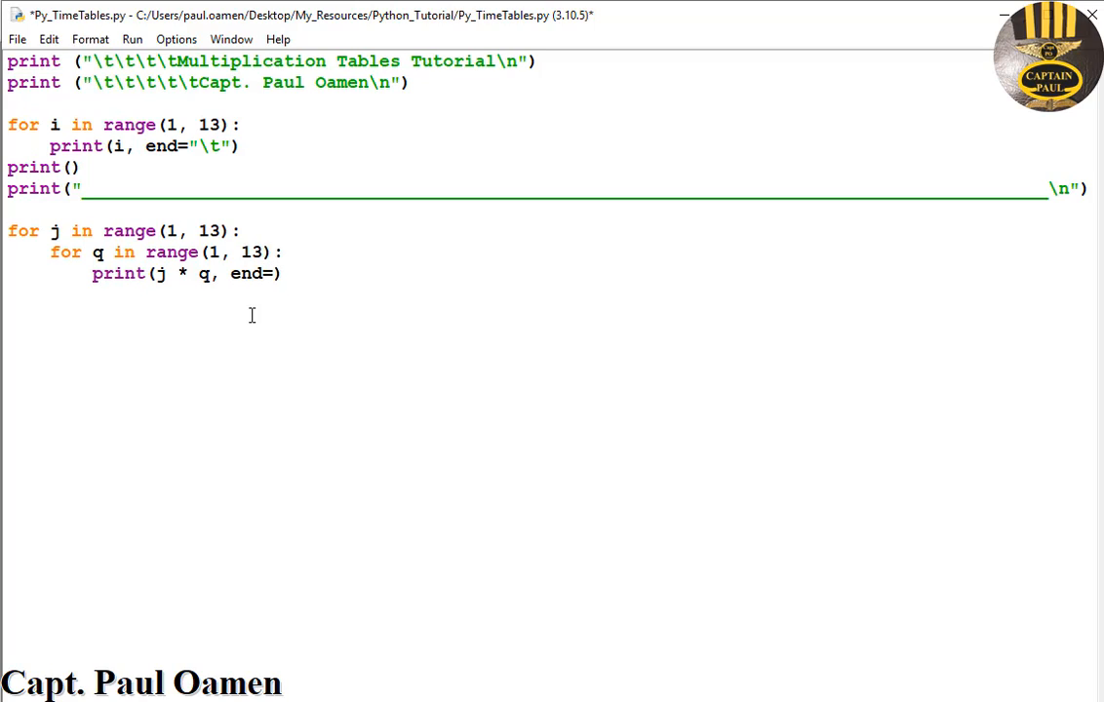
pyautogui.write('"')
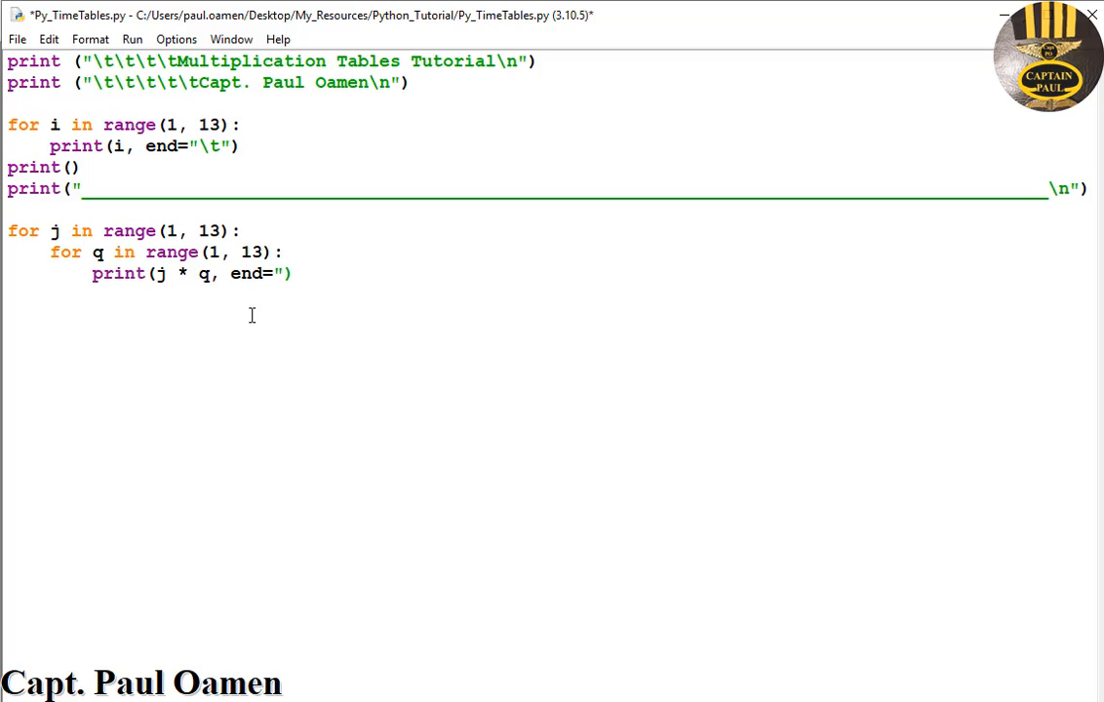
pyautogui.write('\\t')
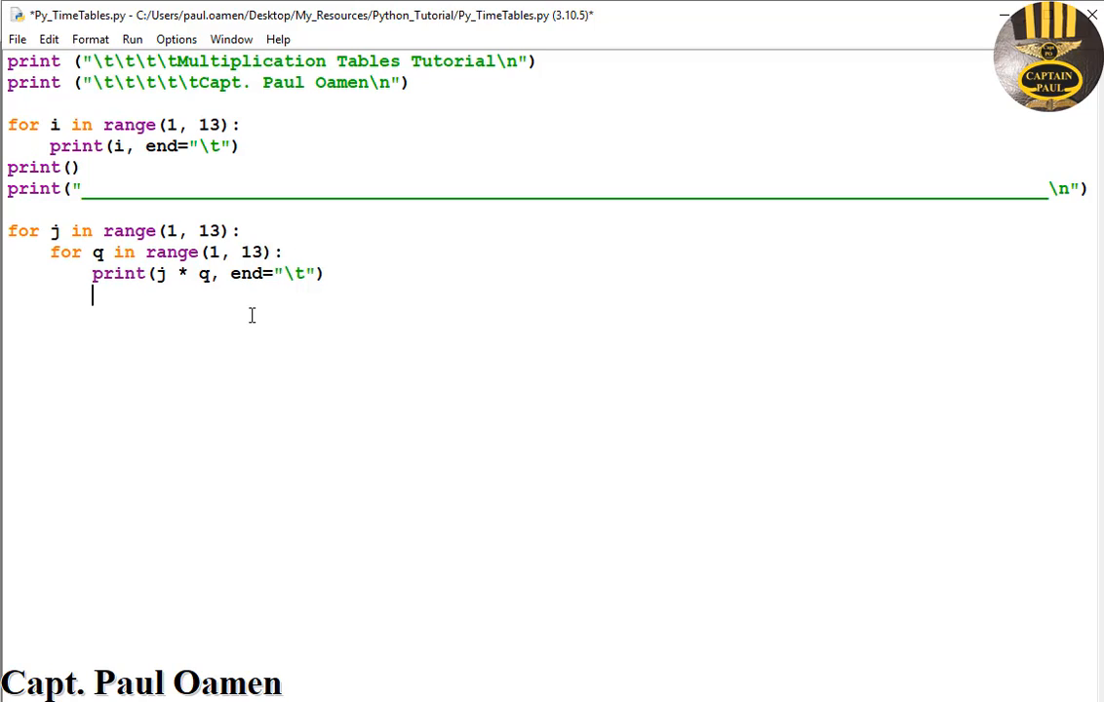
# Add print("\n") after each row, then run the module and confirm saving
pyautogui.write('print()')
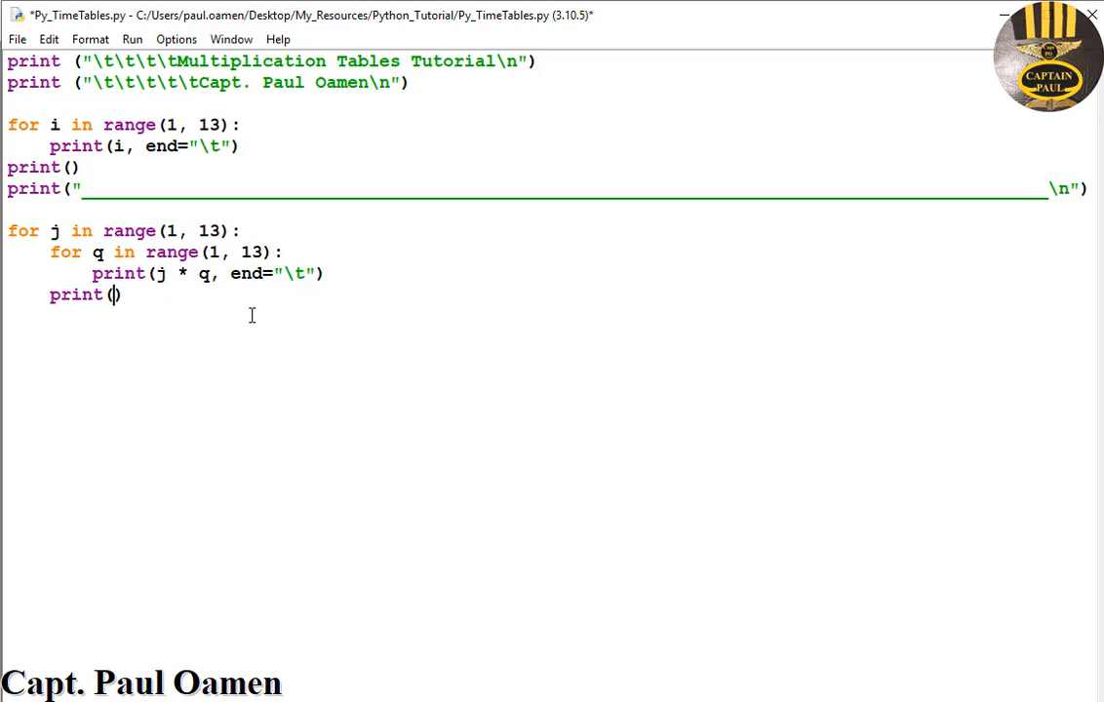
pyautogui.write('"')
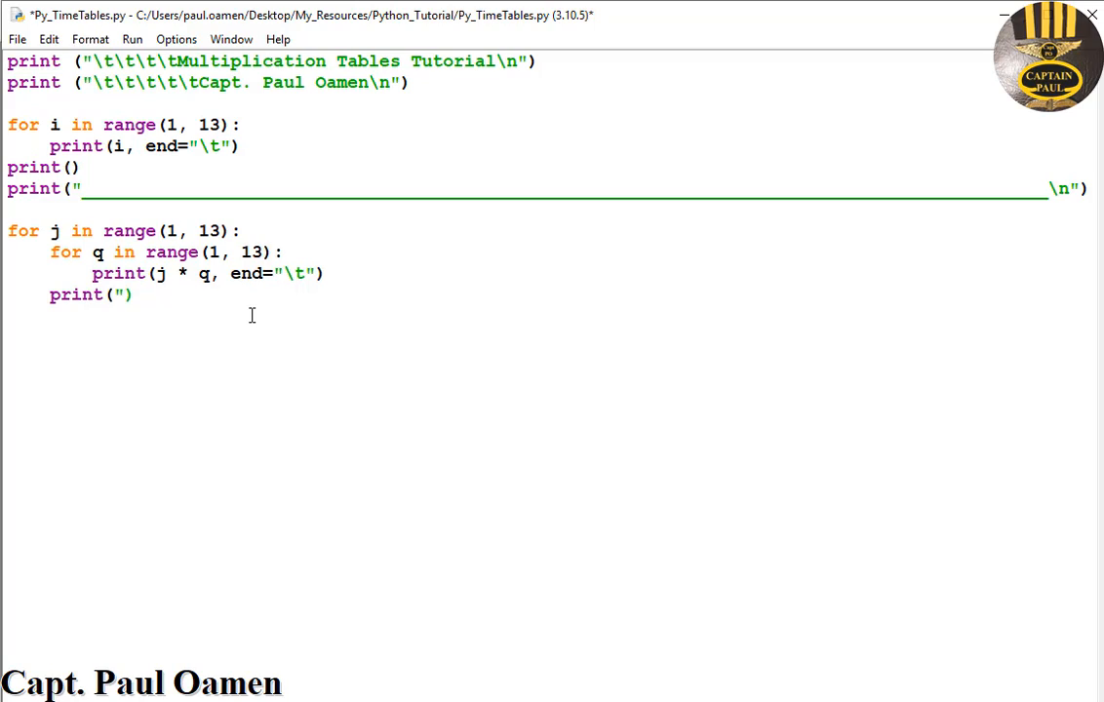
pyautogui.write('\\n"')
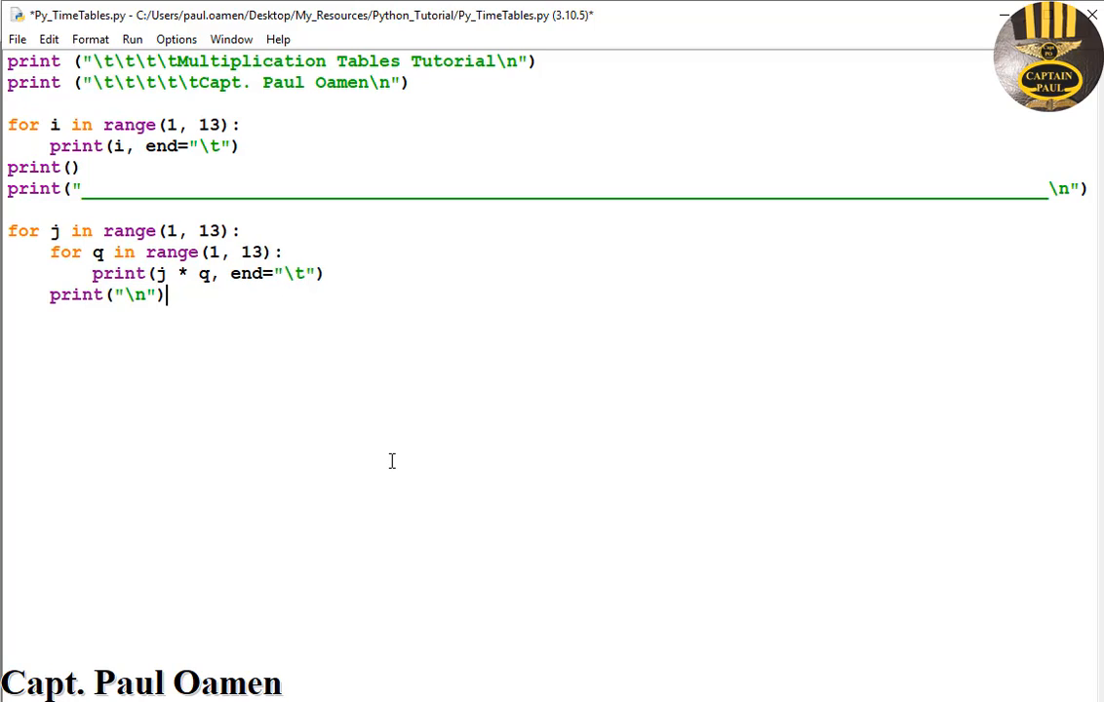
pyautogui.moveTo(139, 313)
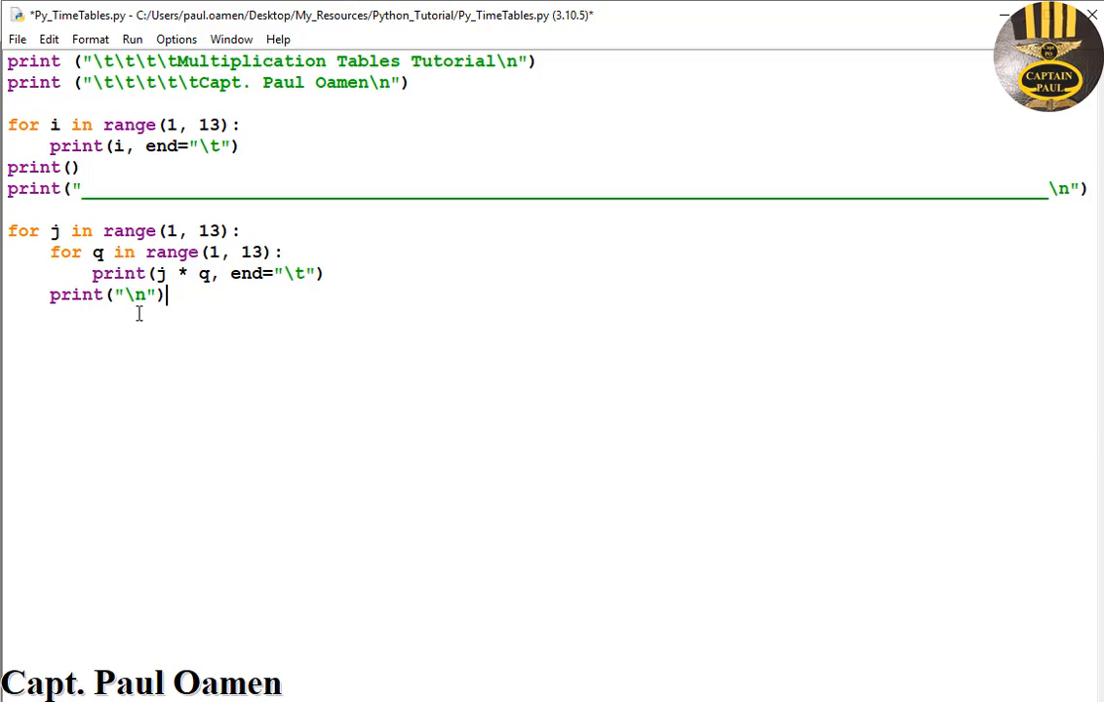
pyautogui.moveTo(246, 168)
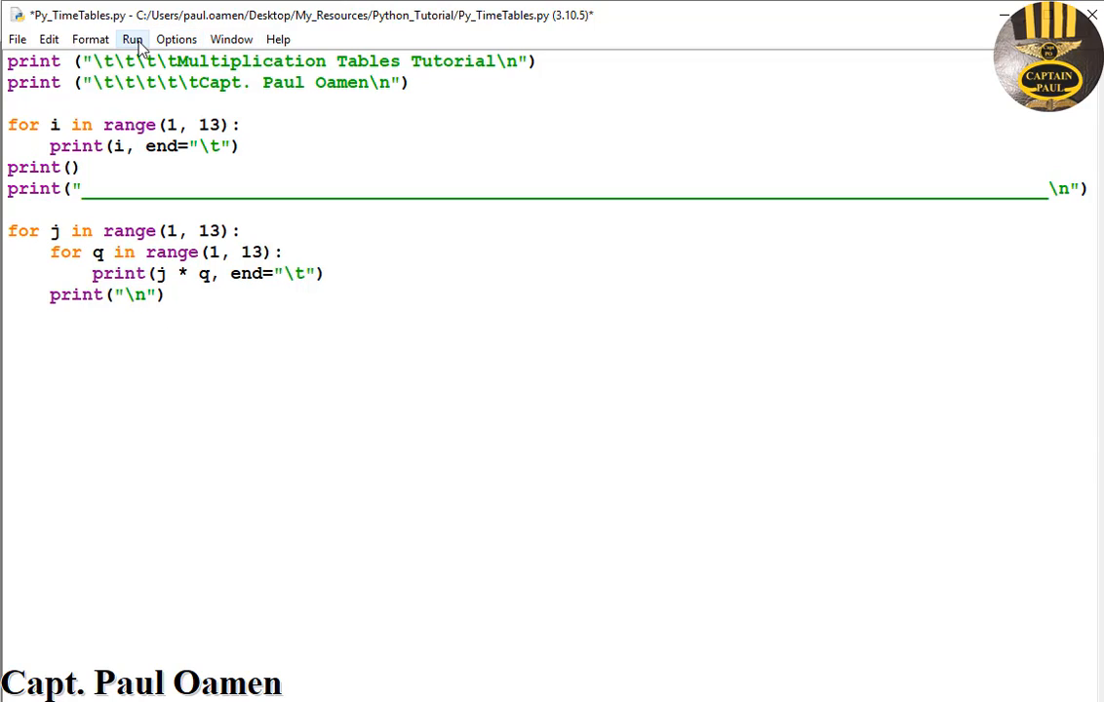
pyautogui.click(133, 39)
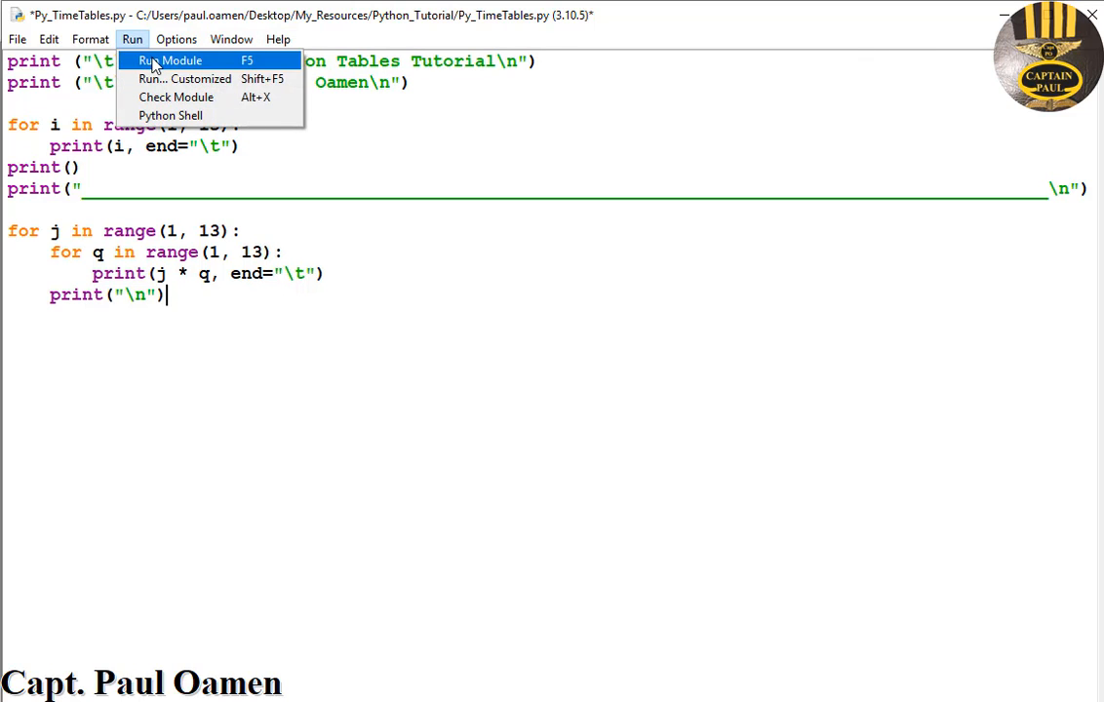
pyautogui.click(170, 60)
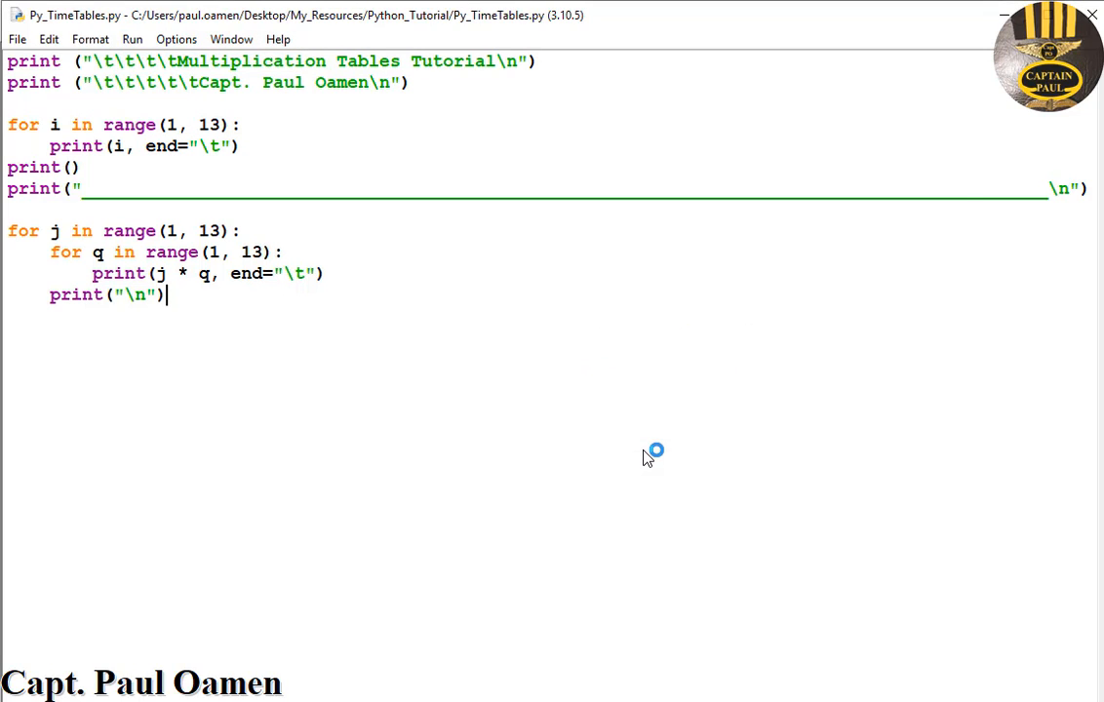
pyautogui.press('F5')
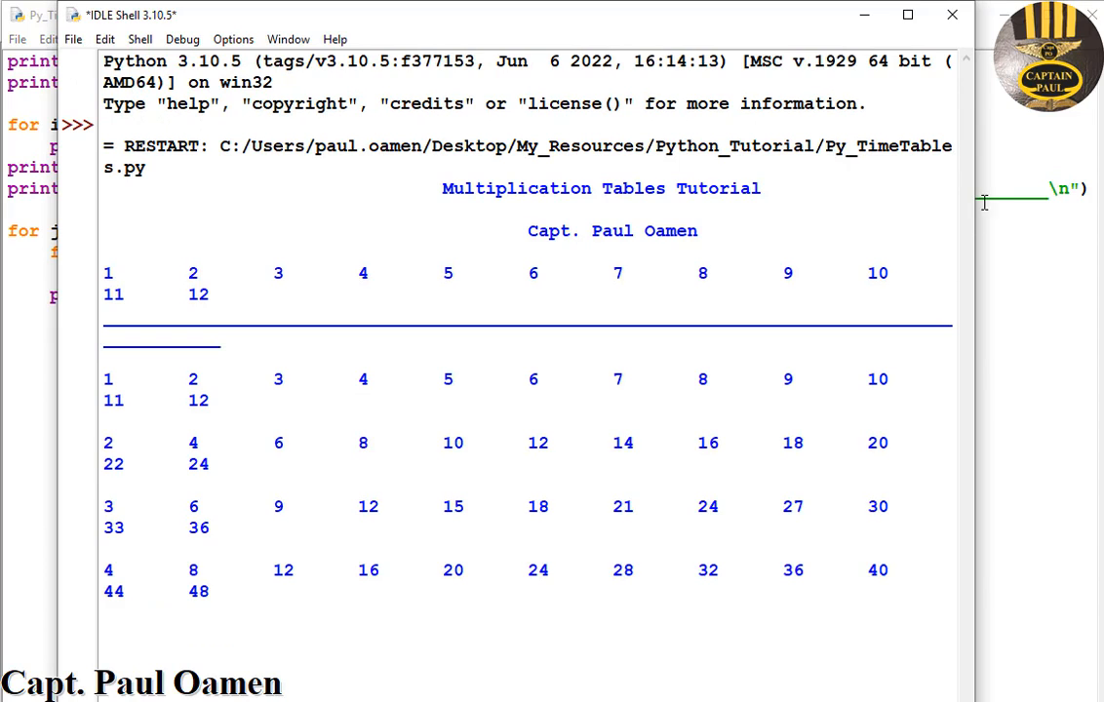
pyautogui.scroll(-3)
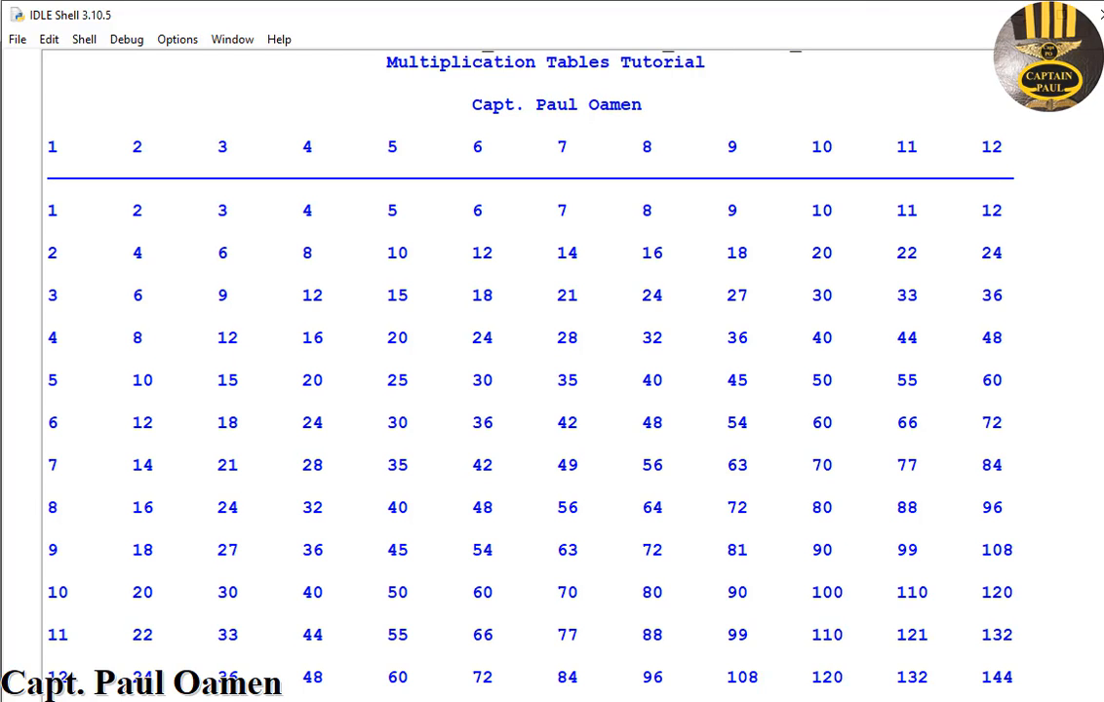
pyautogui.moveTo(502, 18)
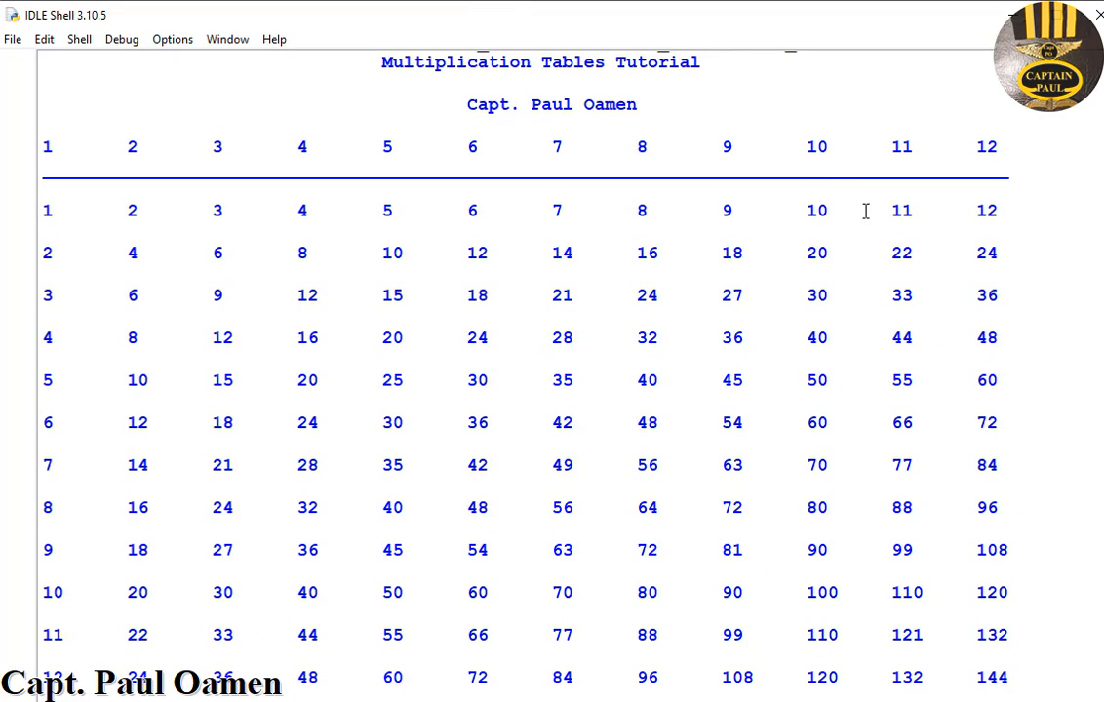
pyautogui.moveTo(1064, 314)
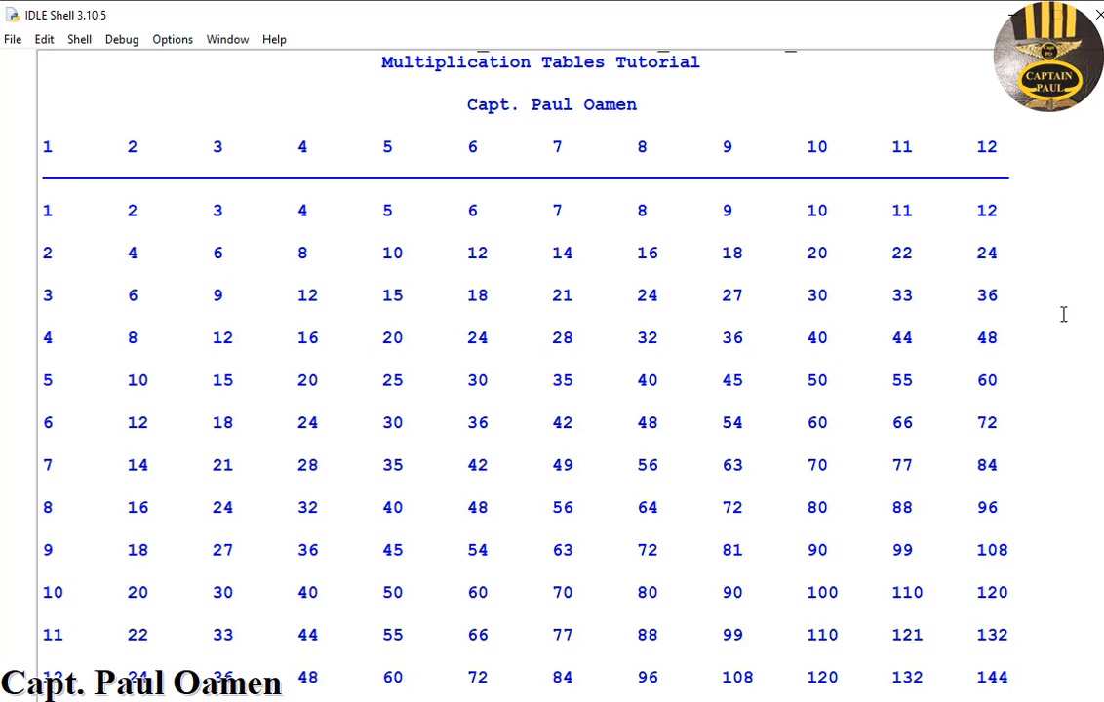
pyautogui.moveTo(1006, 263)
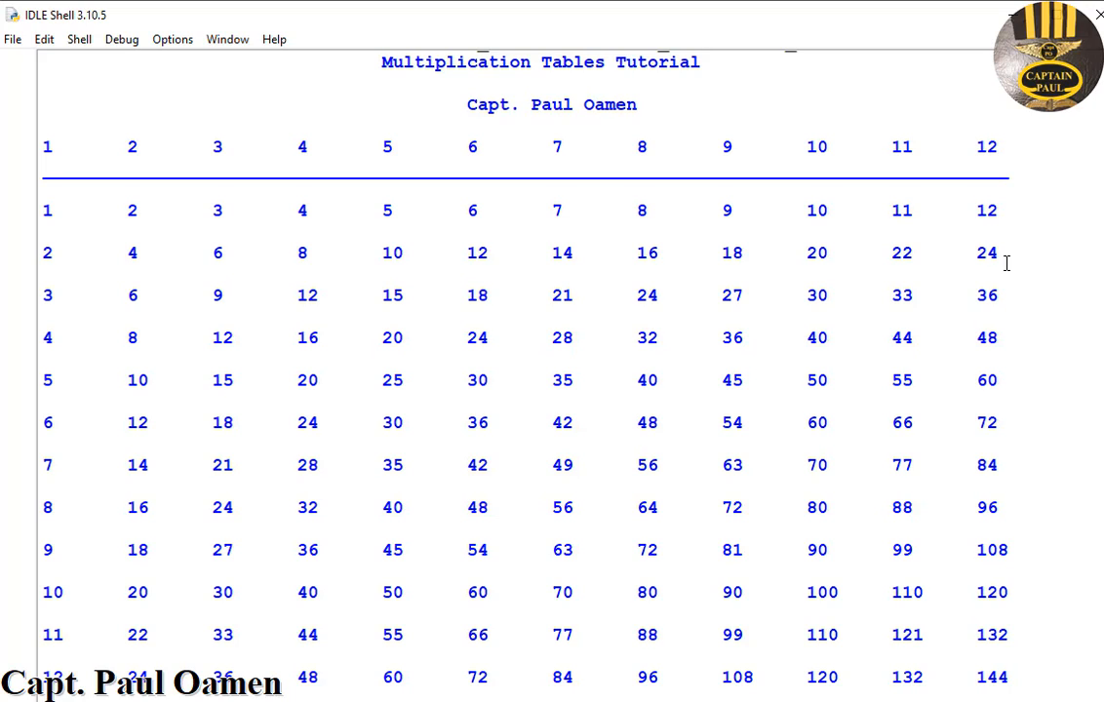
pyautogui.moveTo(981, 37)
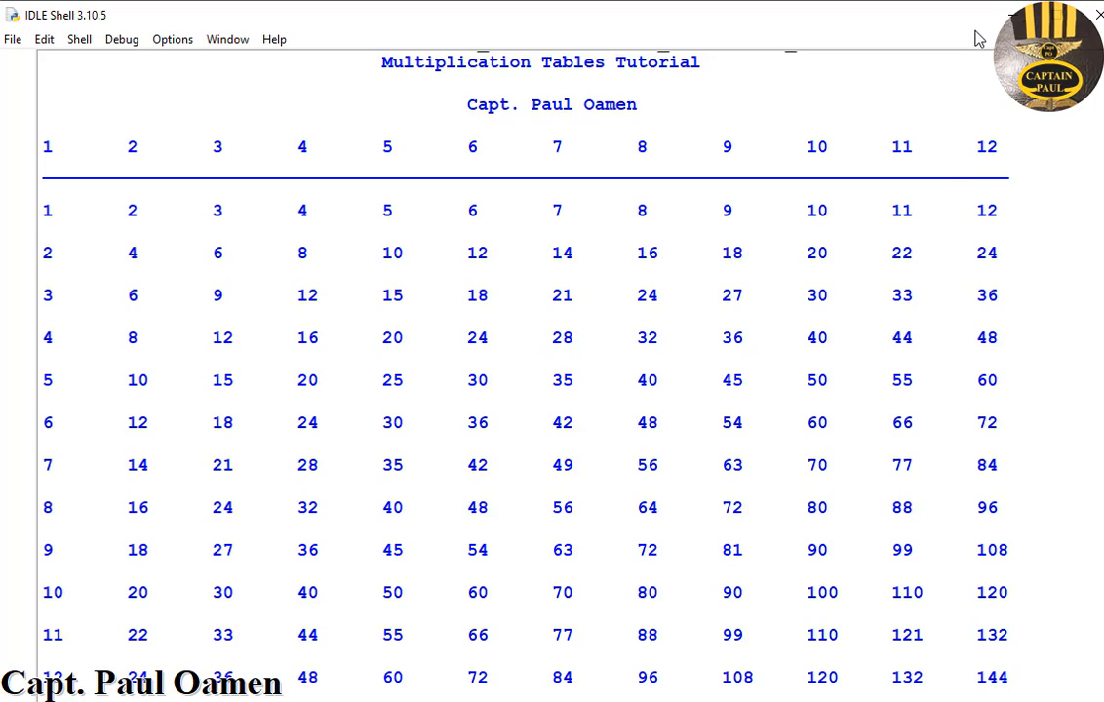